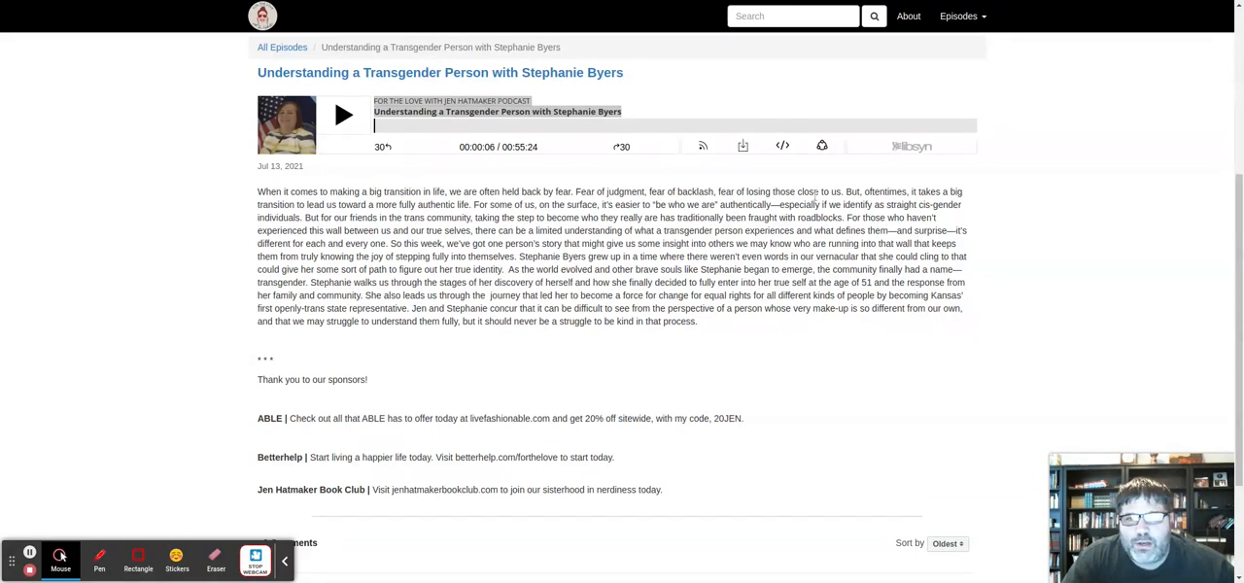
{"action": "mouse_move", "coordinate": [202, 191]}
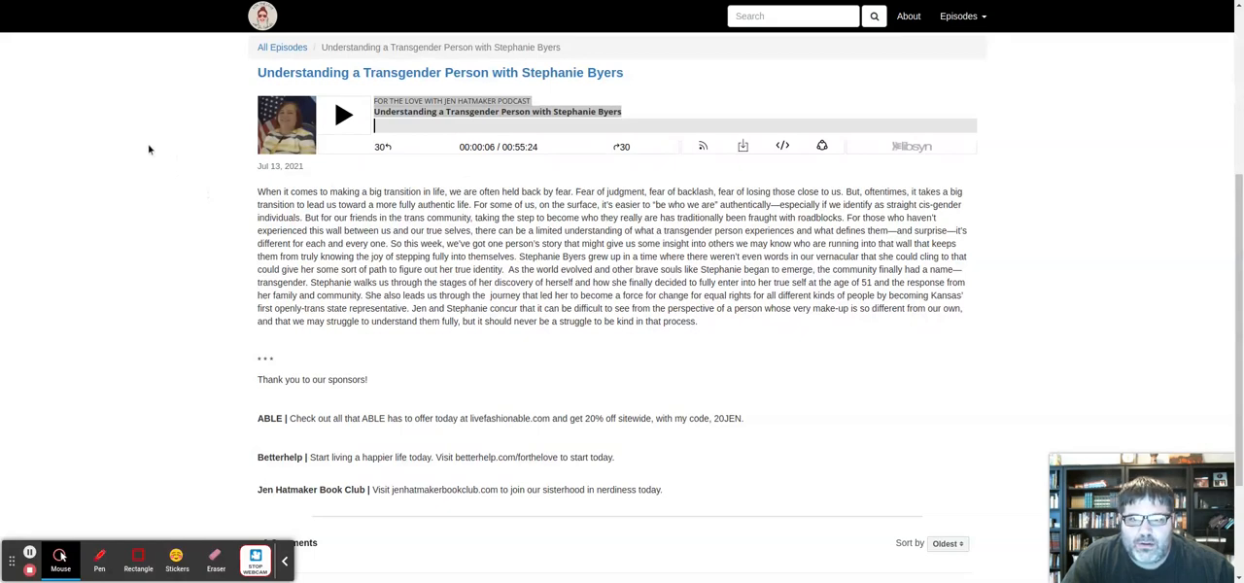
{"action": "mouse_move", "coordinate": [124, 147]}
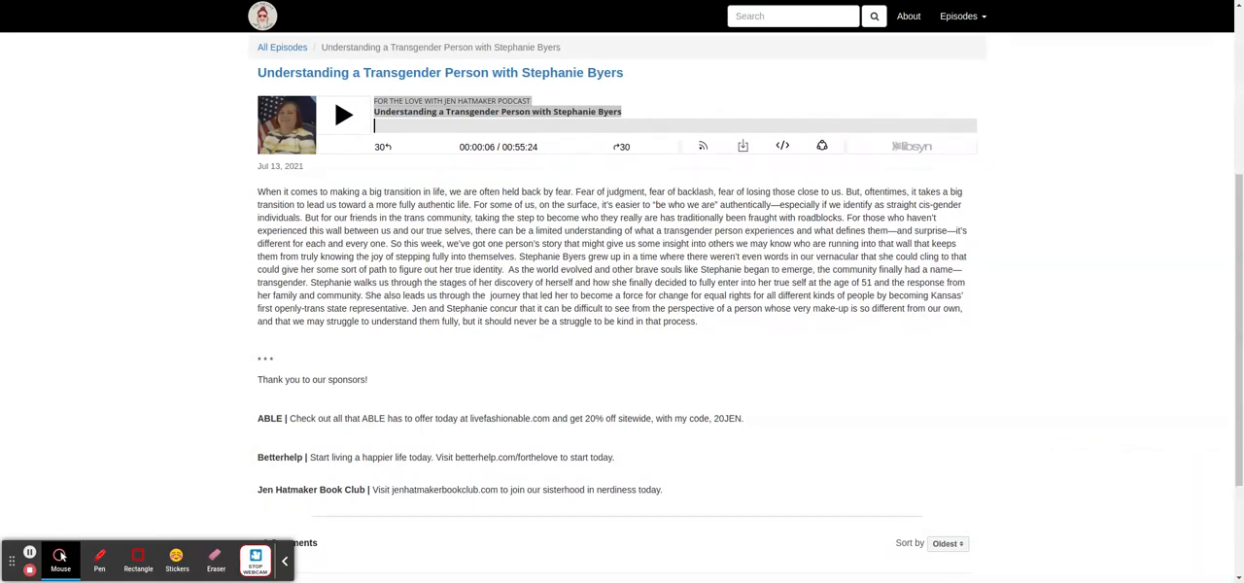
Play the episode from the start and pause it at about 0:00:17 for commentary.
{"action": "left_click", "coordinate": [257, 565]}
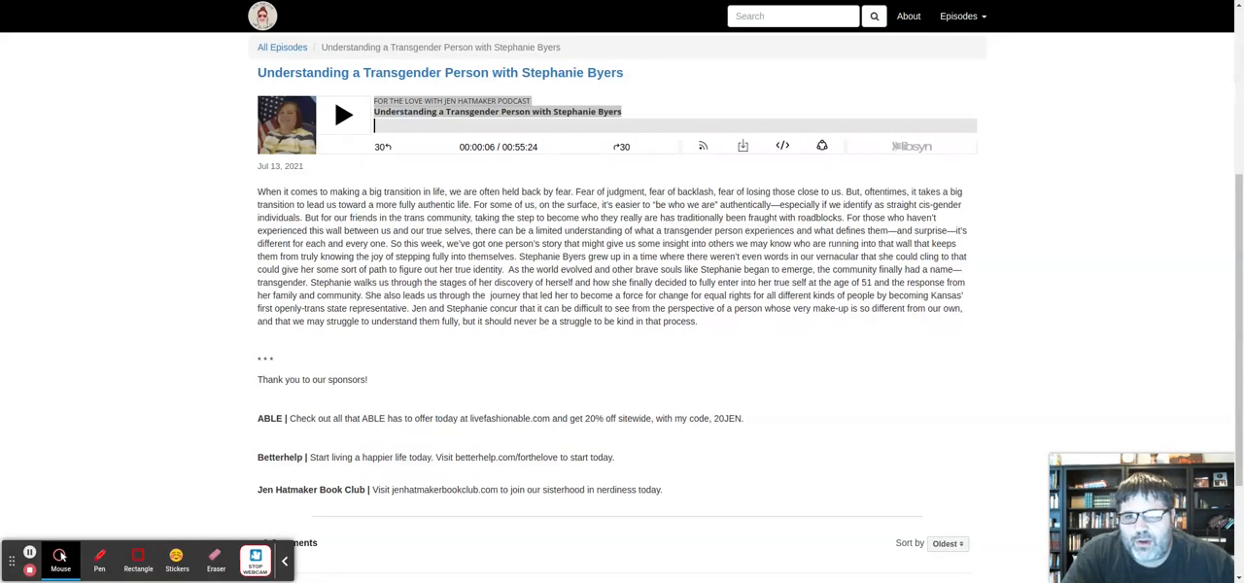
{"action": "mouse_move", "coordinate": [179, 120]}
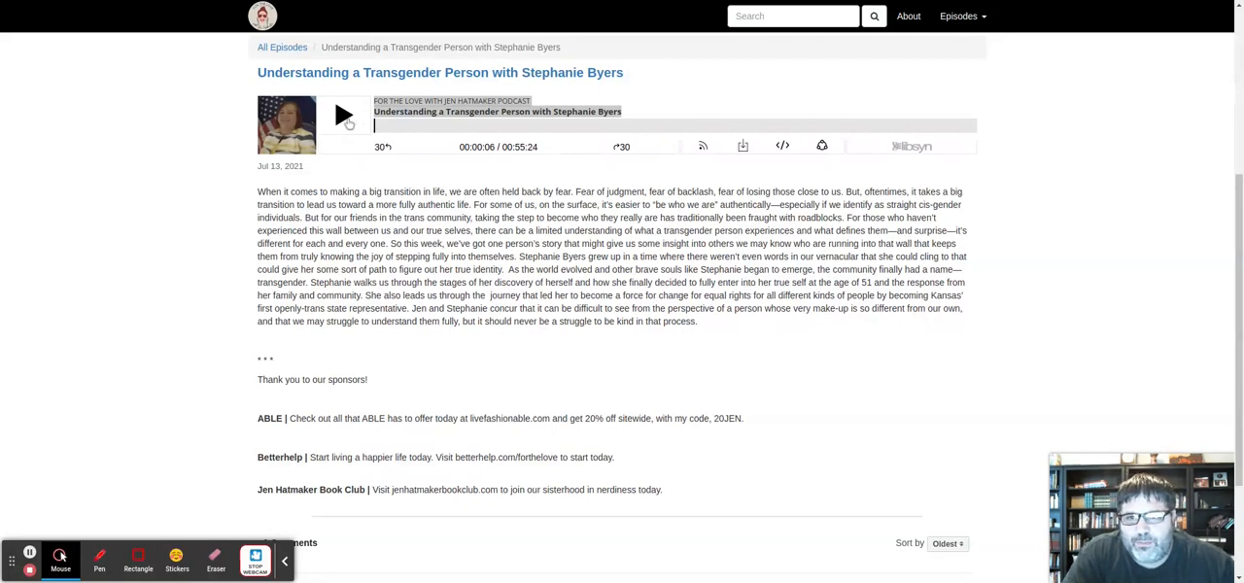
{"action": "left_click", "coordinate": [342, 114]}
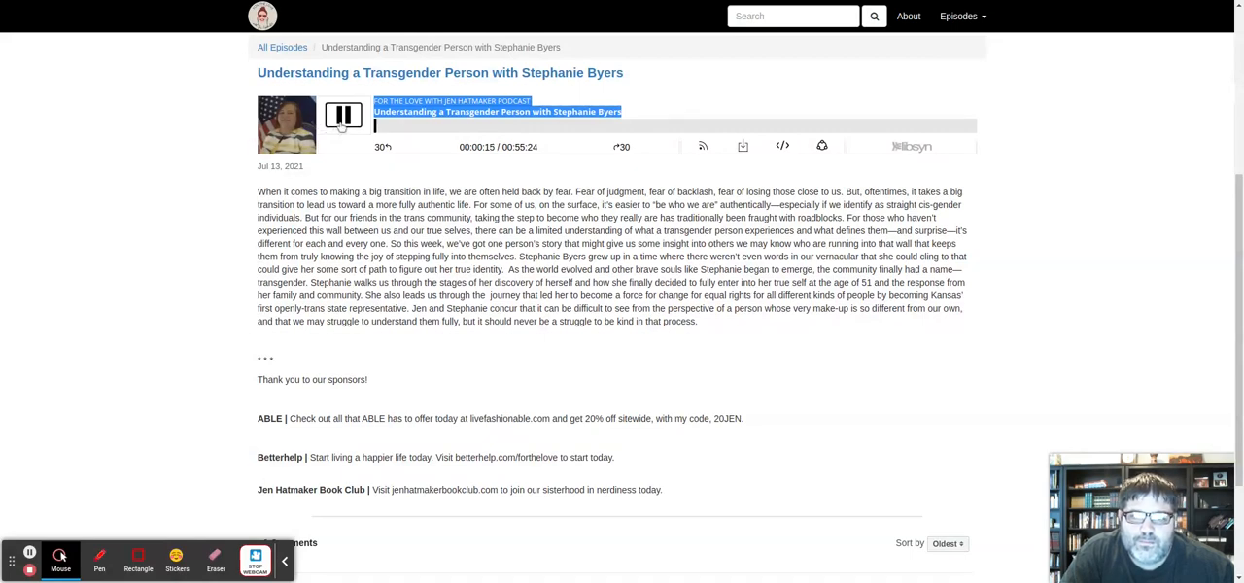
{"action": "left_click", "coordinate": [342, 116]}
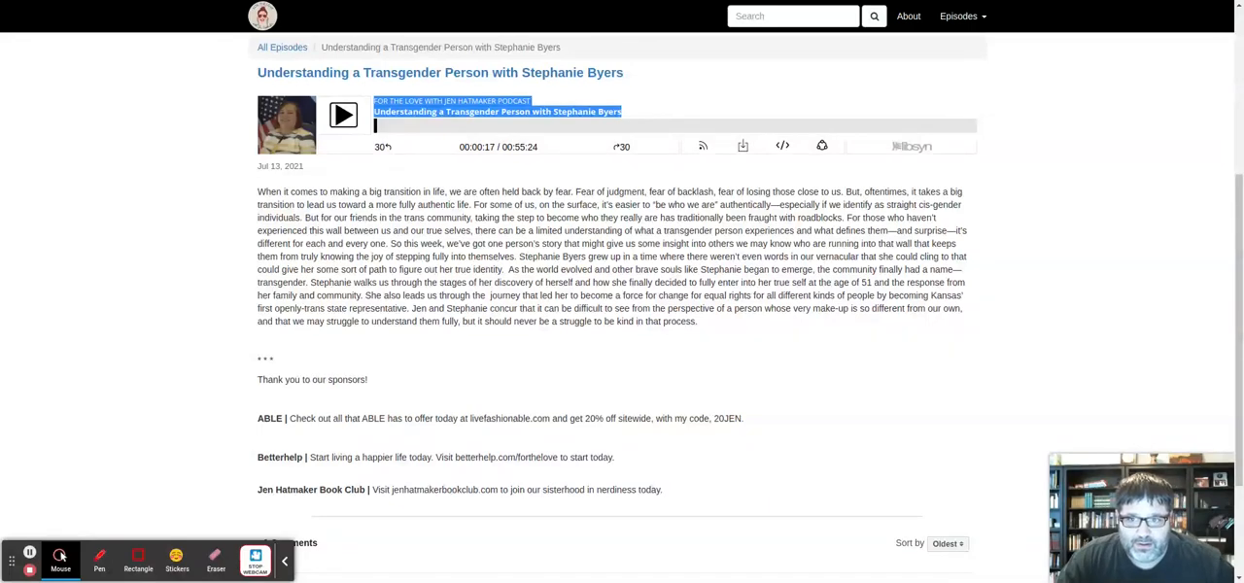
Resume the episode and let it run on to about 0:00:32.
{"action": "left_click", "coordinate": [342, 114]}
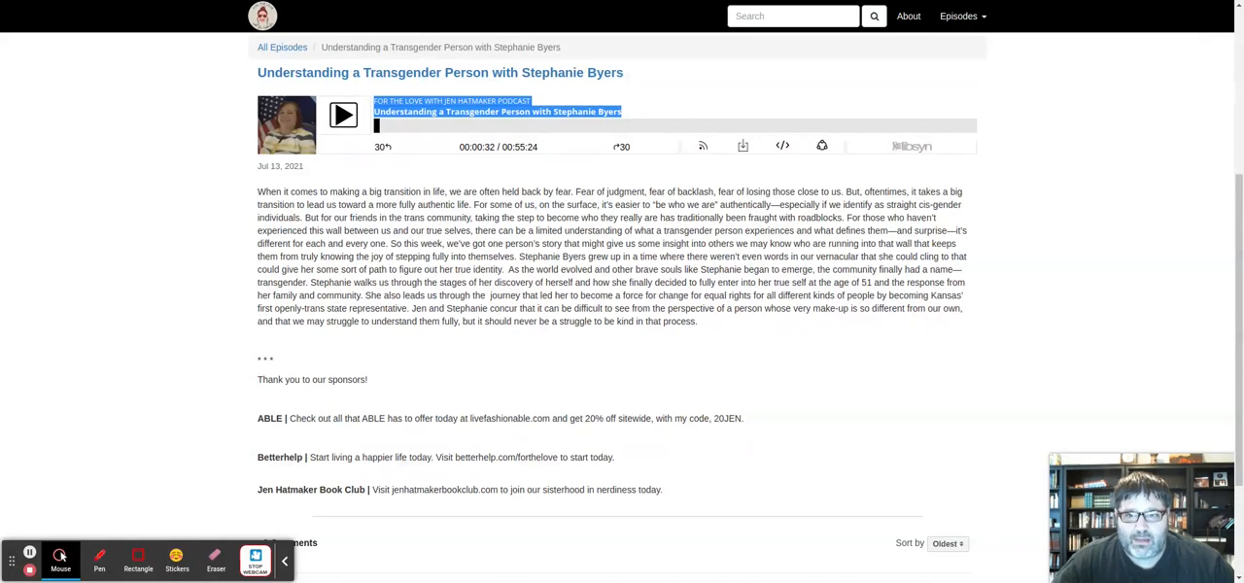
Resume the episode and let it play through to about 0:01:47.
{"action": "left_click", "coordinate": [342, 115]}
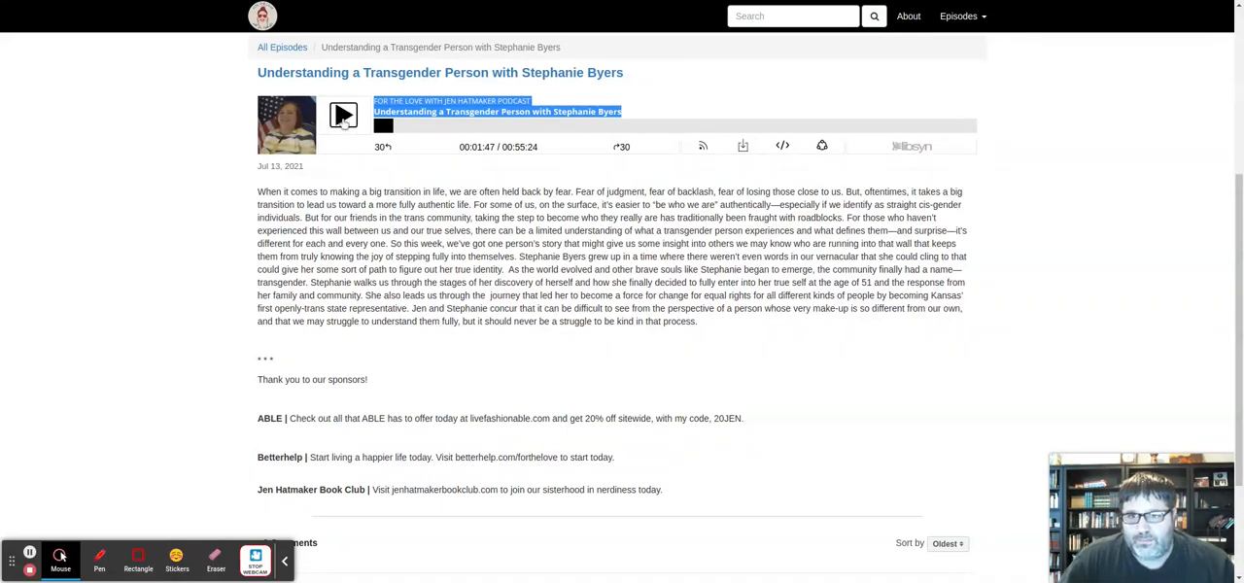
{"action": "left_click", "coordinate": [342, 116]}
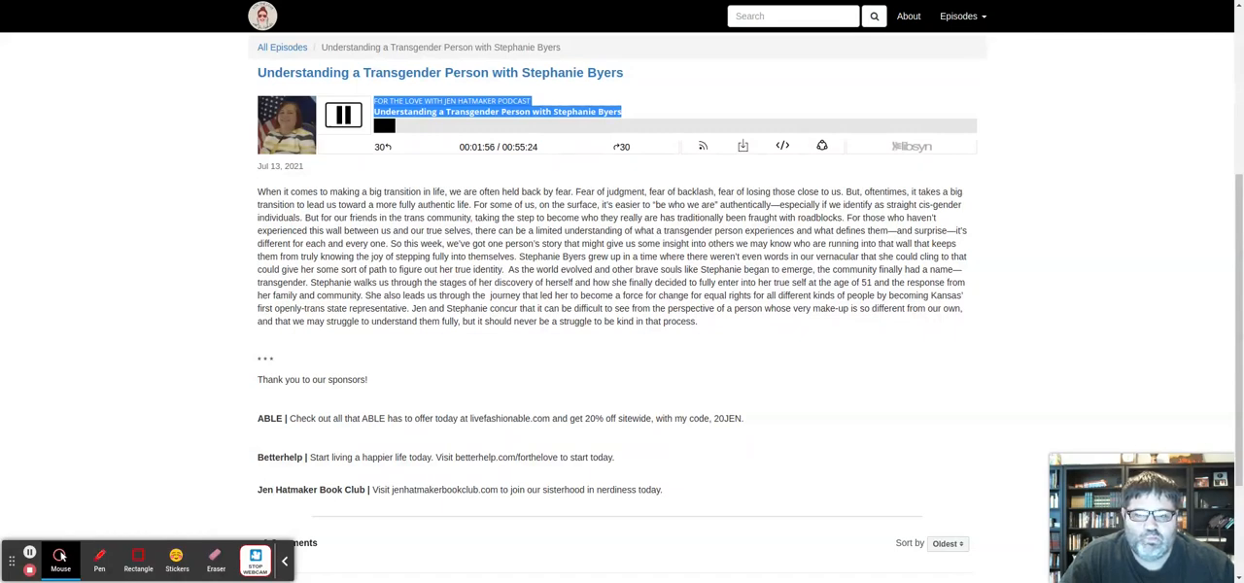
{"action": "left_click", "coordinate": [342, 116]}
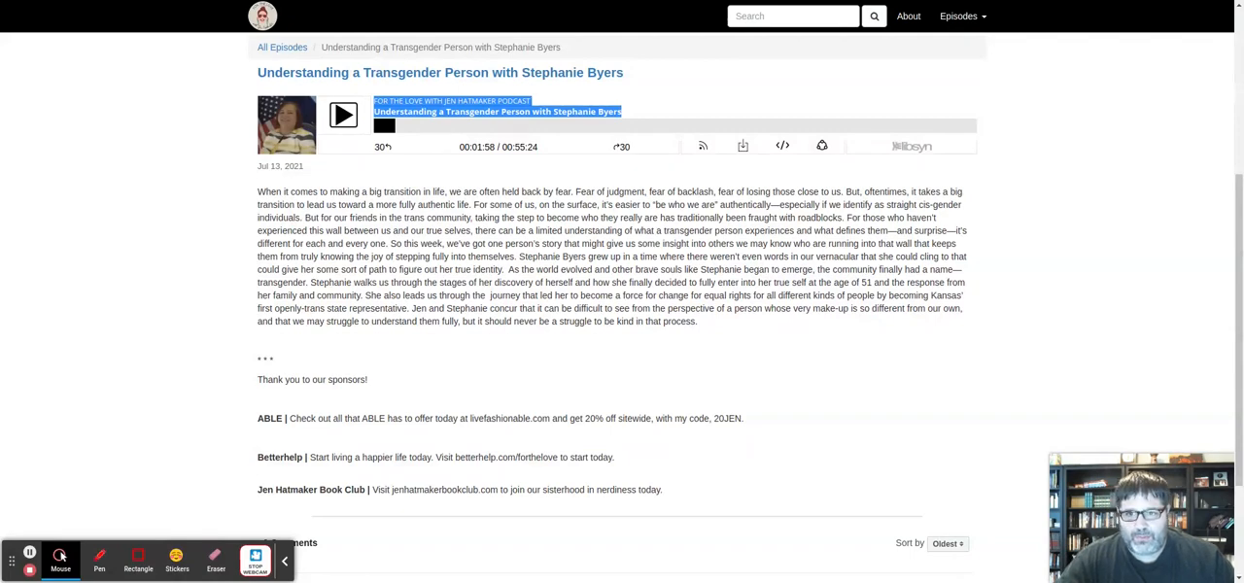
Resume the episode so it plays on from around 2:22 of 55:24.
{"action": "left_click", "coordinate": [342, 115]}
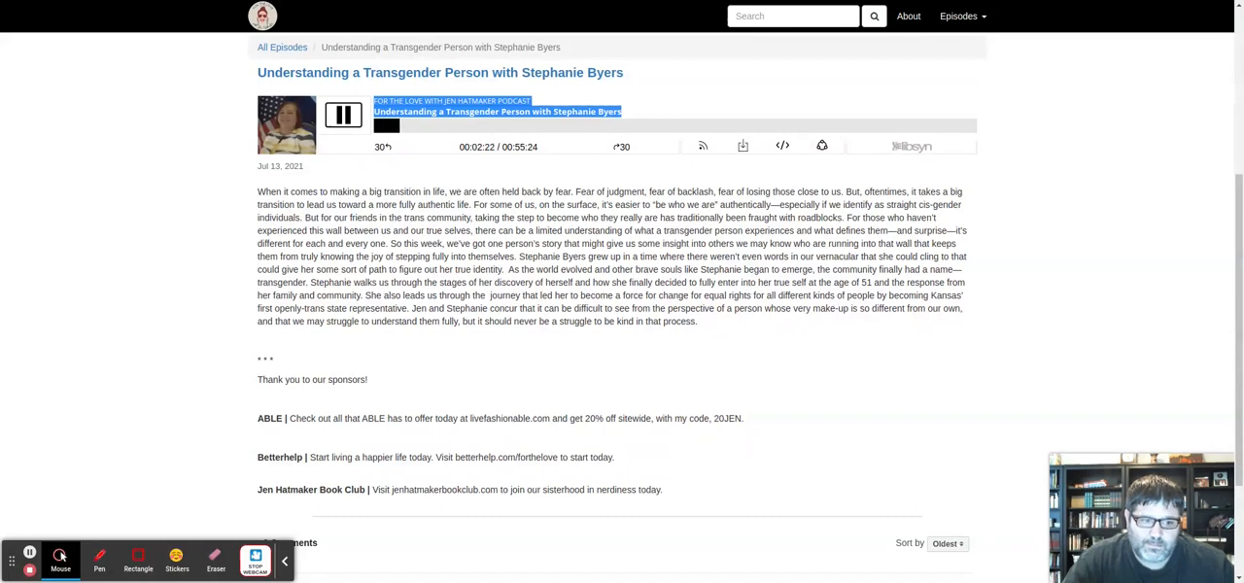
Pause, play a few more seconds, and pause the episode again at about 2:32.
{"action": "left_click", "coordinate": [342, 117]}
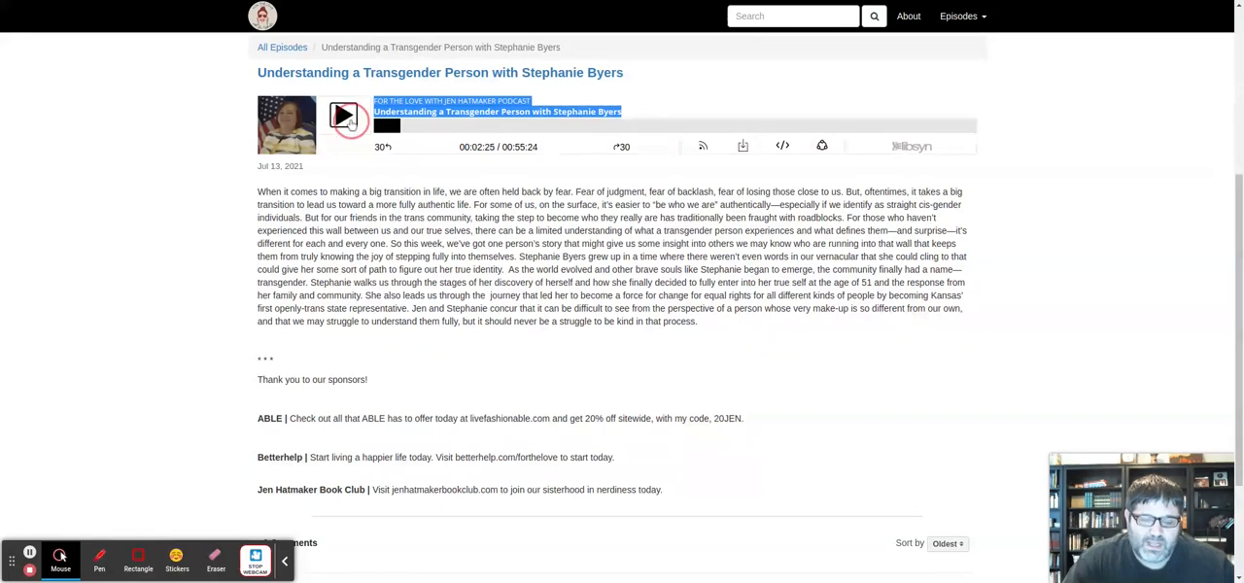
{"action": "left_click", "coordinate": [342, 116]}
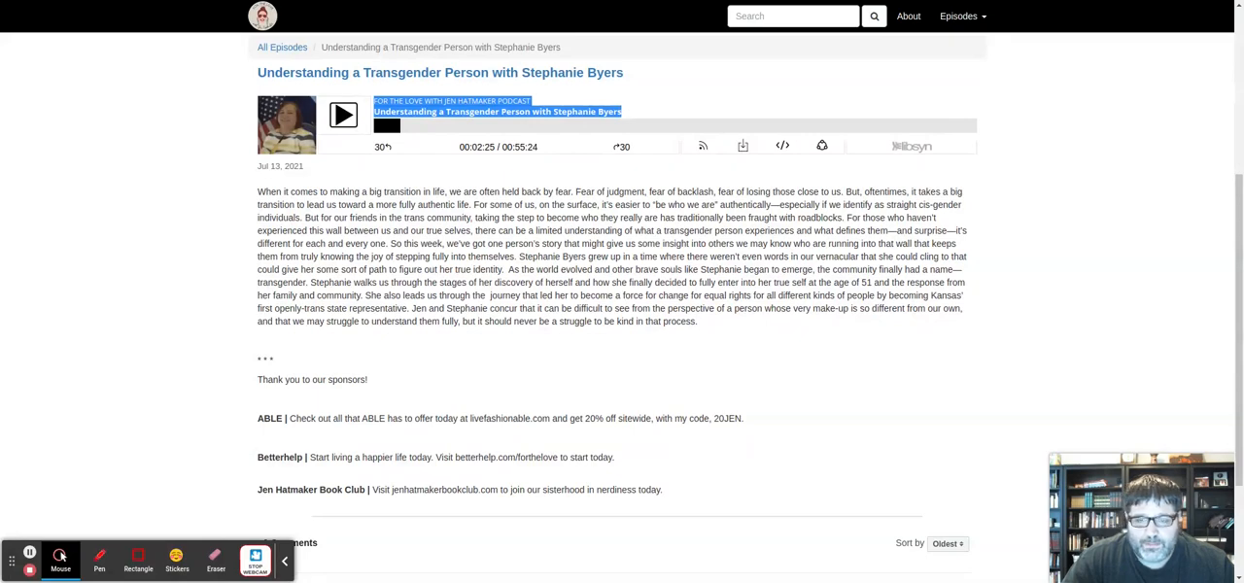
{"action": "left_click", "coordinate": [342, 115]}
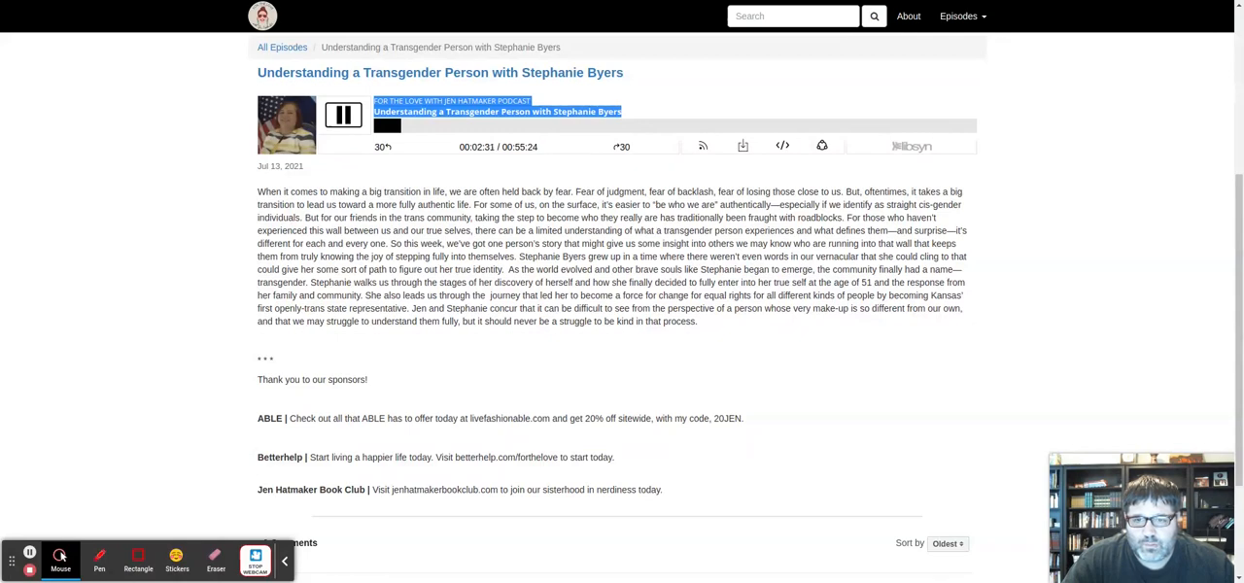
{"action": "left_click", "coordinate": [342, 117]}
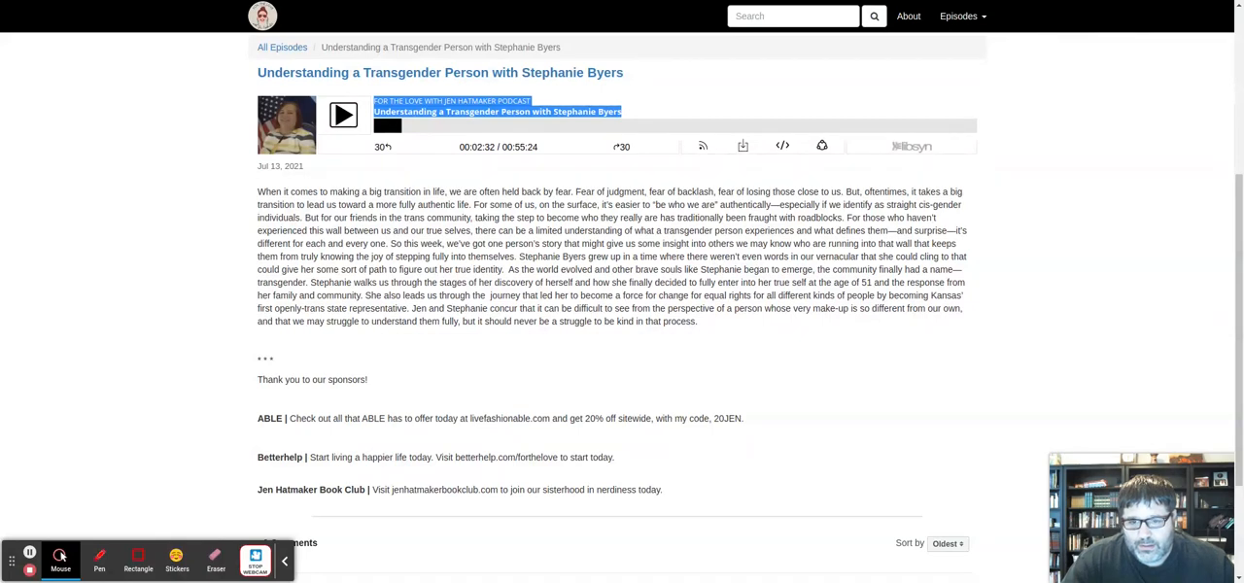
Resume the episode so it runs on toward 3:06.
{"action": "left_click", "coordinate": [342, 115]}
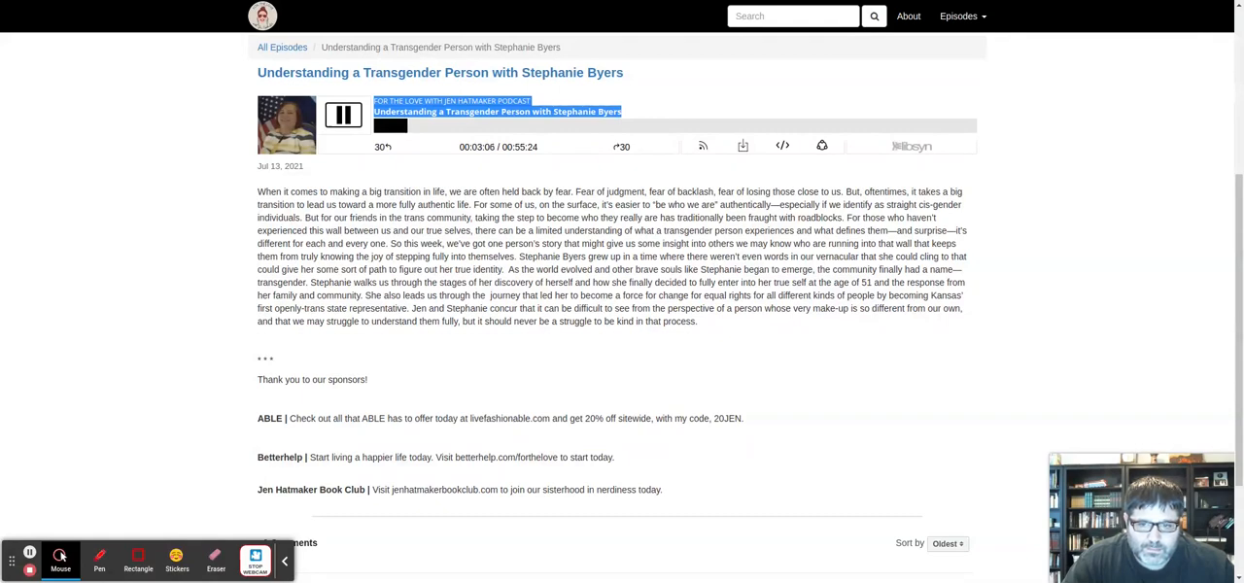
Pause the episode at about 3:07 for commentary.
{"action": "left_click", "coordinate": [342, 115]}
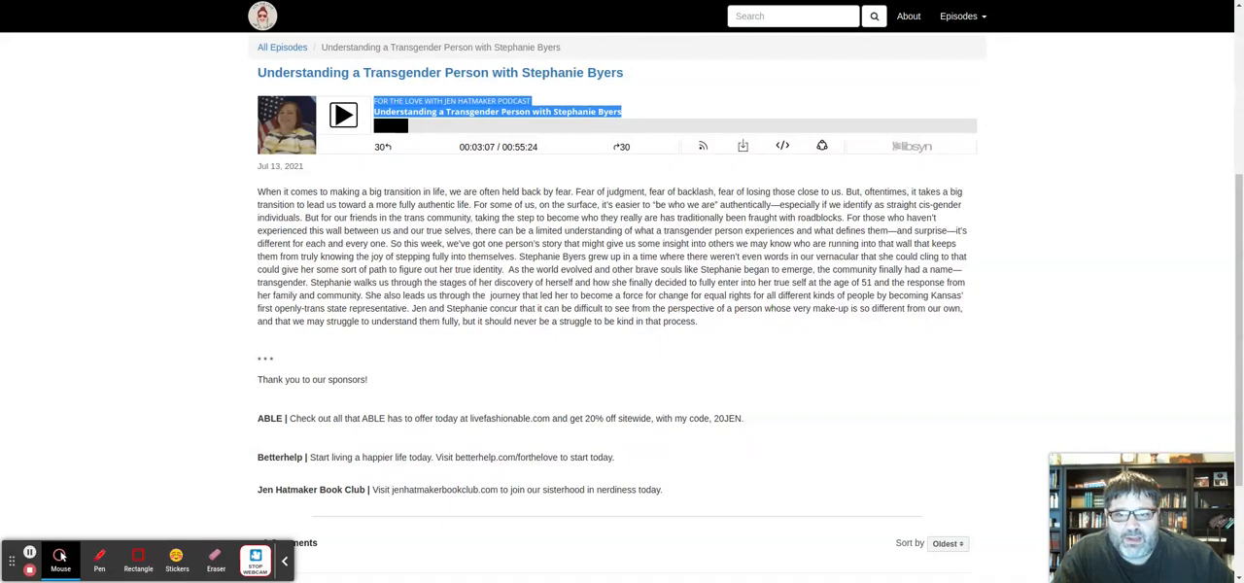
Resume the episode so it plays on toward 3:51.
{"action": "left_click", "coordinate": [342, 117]}
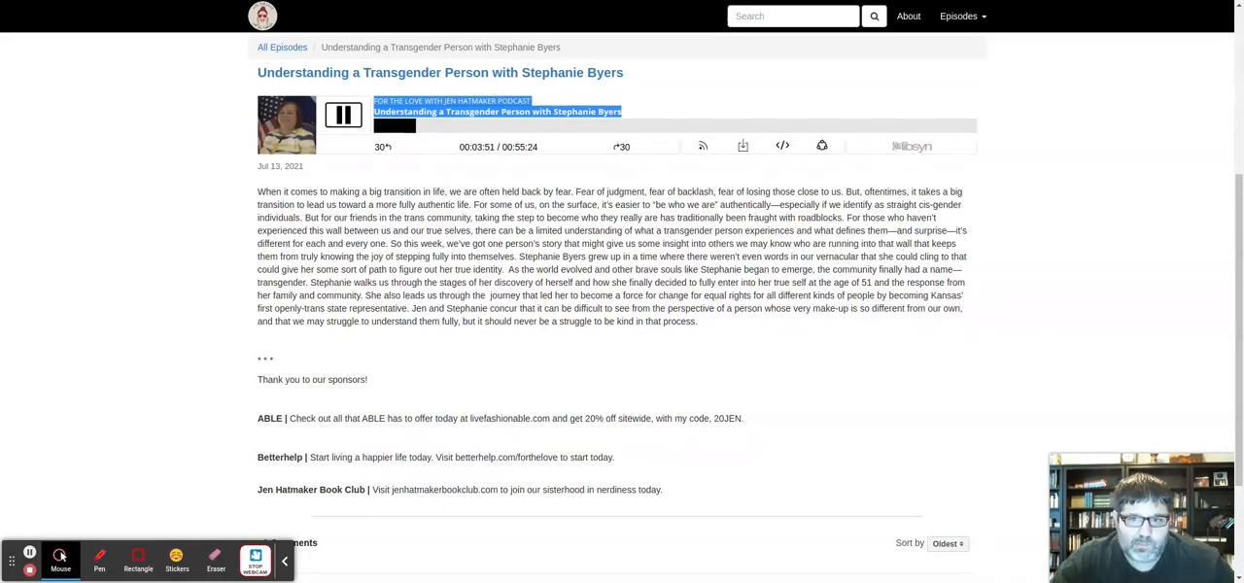
Pause the episode at about 3:52 for commentary.
{"action": "left_click", "coordinate": [342, 114]}
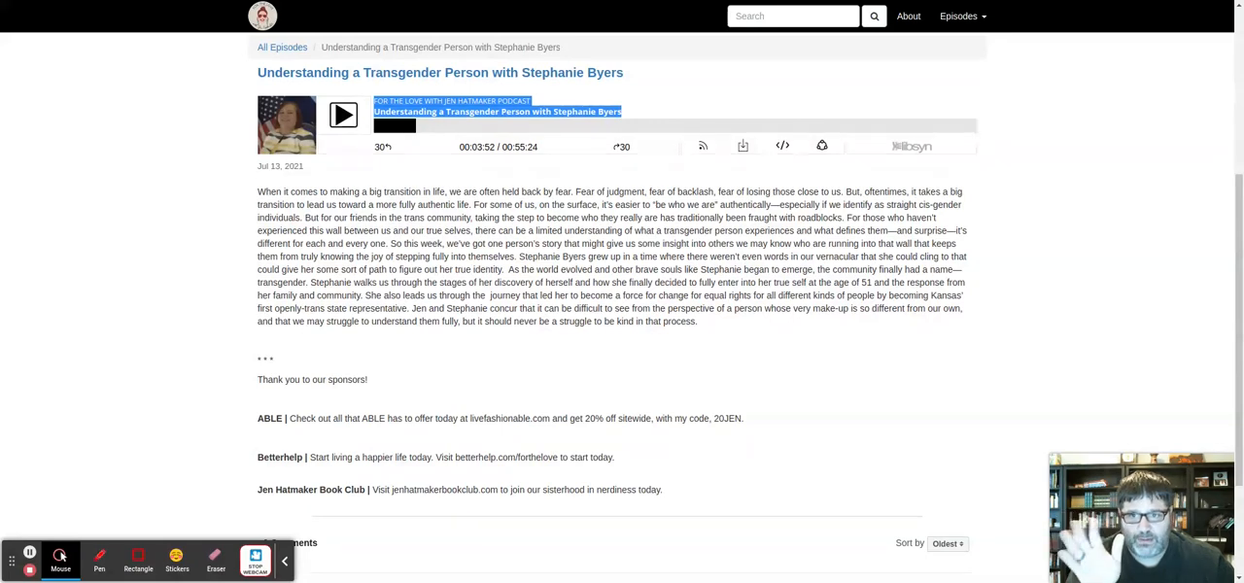
Resume the episode so it plays on toward 4:14.
{"action": "left_click", "coordinate": [342, 115]}
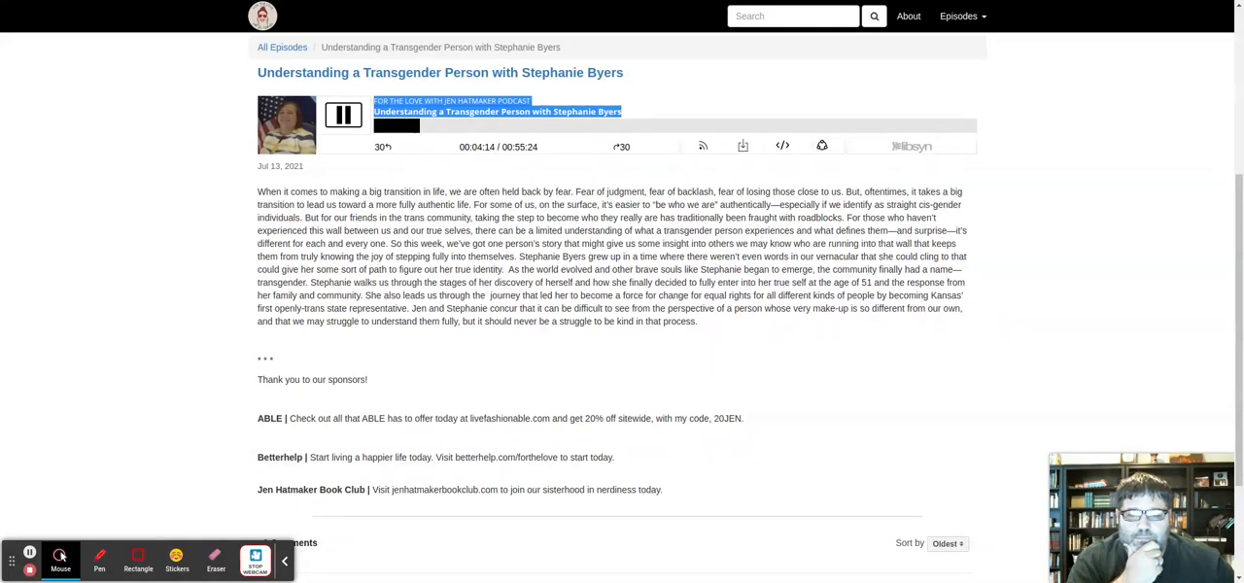
Pause the Stephanie Byers episode at 4:15 for commentary, then resume playback.
{"action": "left_click", "coordinate": [342, 116]}
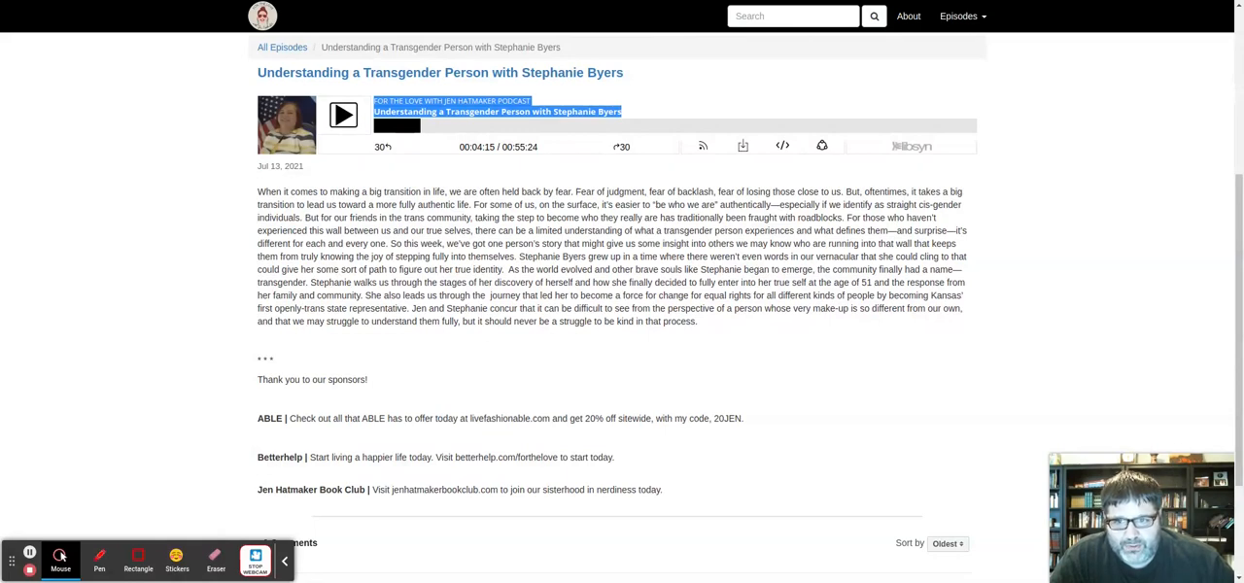
{"action": "left_click", "coordinate": [342, 115]}
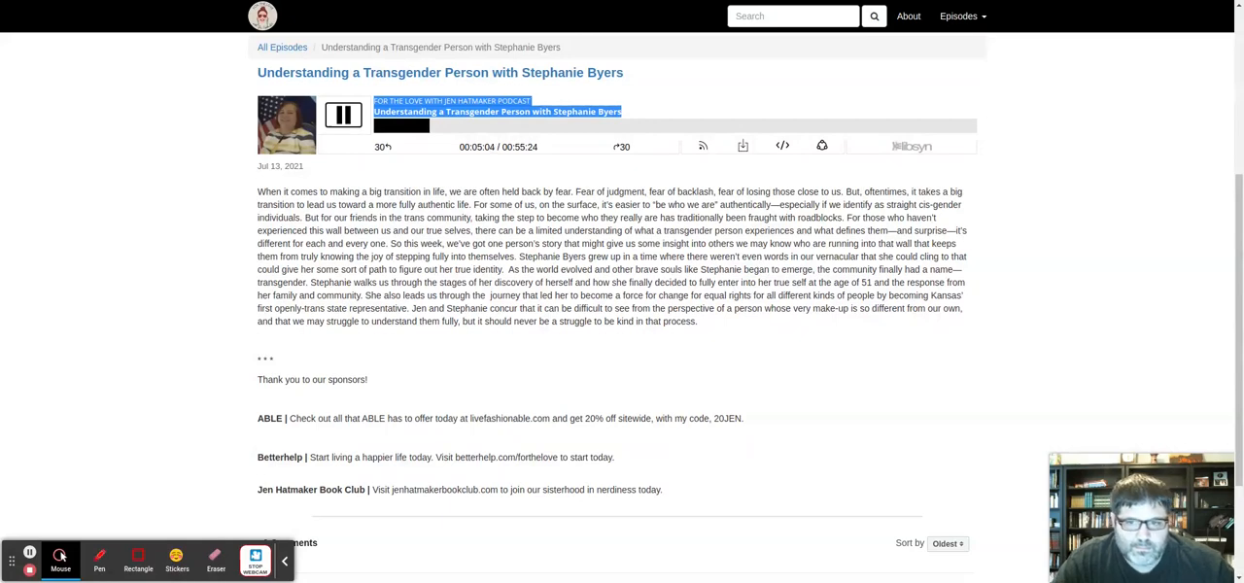
Pause the episode just past the five-minute mark, at 5:06 of 55:24.
{"action": "left_click", "coordinate": [342, 117]}
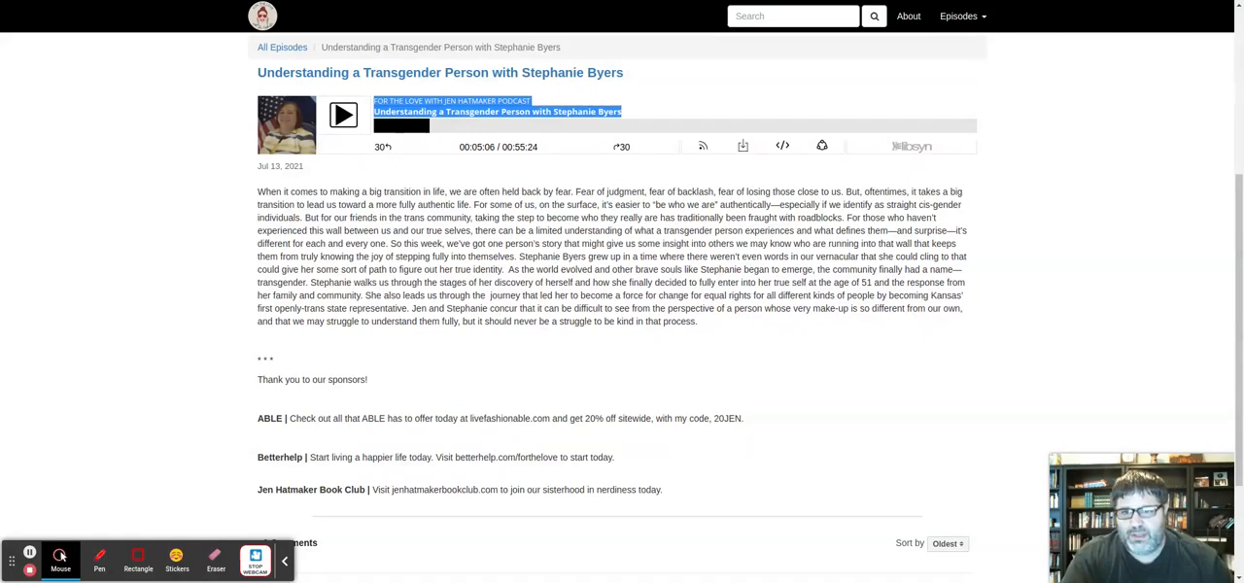
Resume the episode so it plays on from just past five minutes.
{"action": "left_click", "coordinate": [342, 115]}
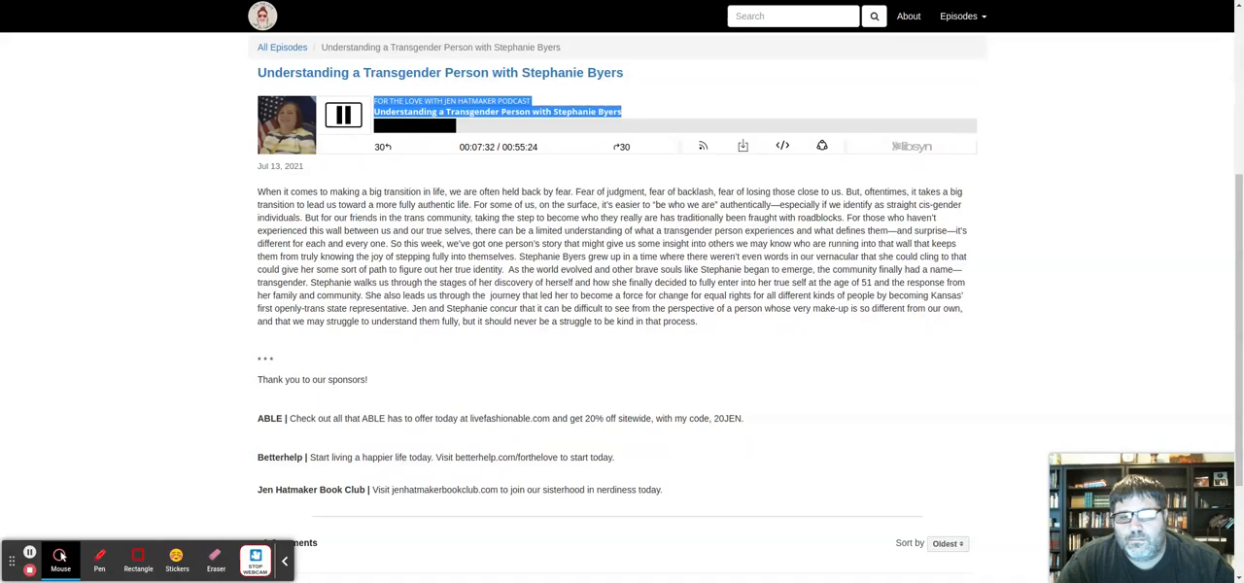
Pause the episode at 9:32 of 55:24 for commentary.
{"action": "left_click", "coordinate": [342, 115]}
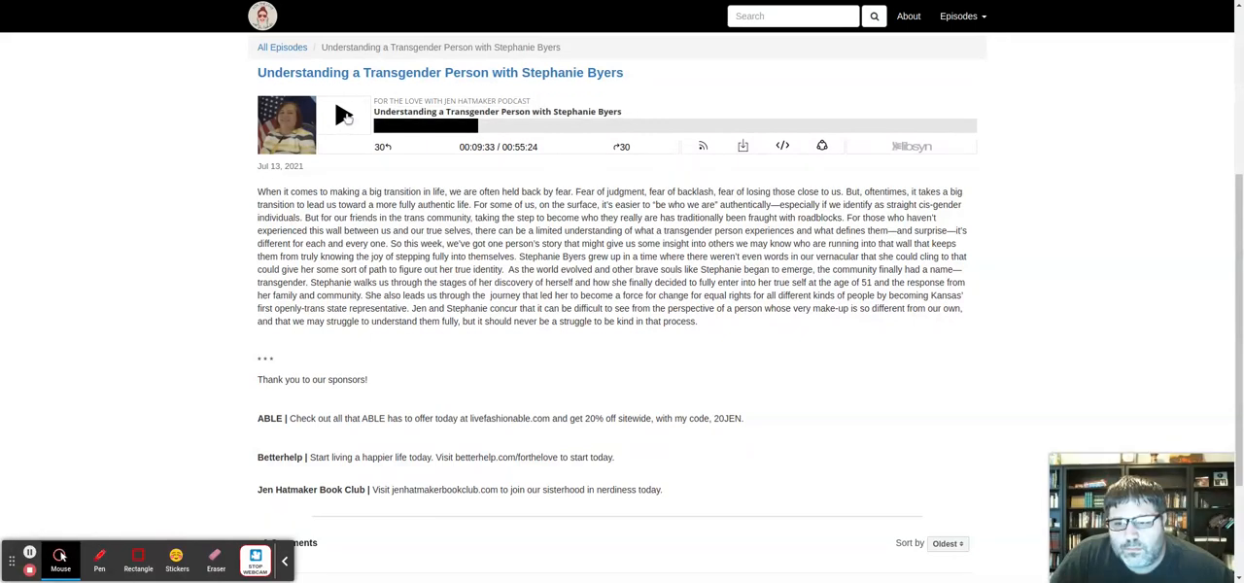
Resume the episode, let it run past ten minutes, and pause it at 10:14.
{"action": "left_click", "coordinate": [342, 114]}
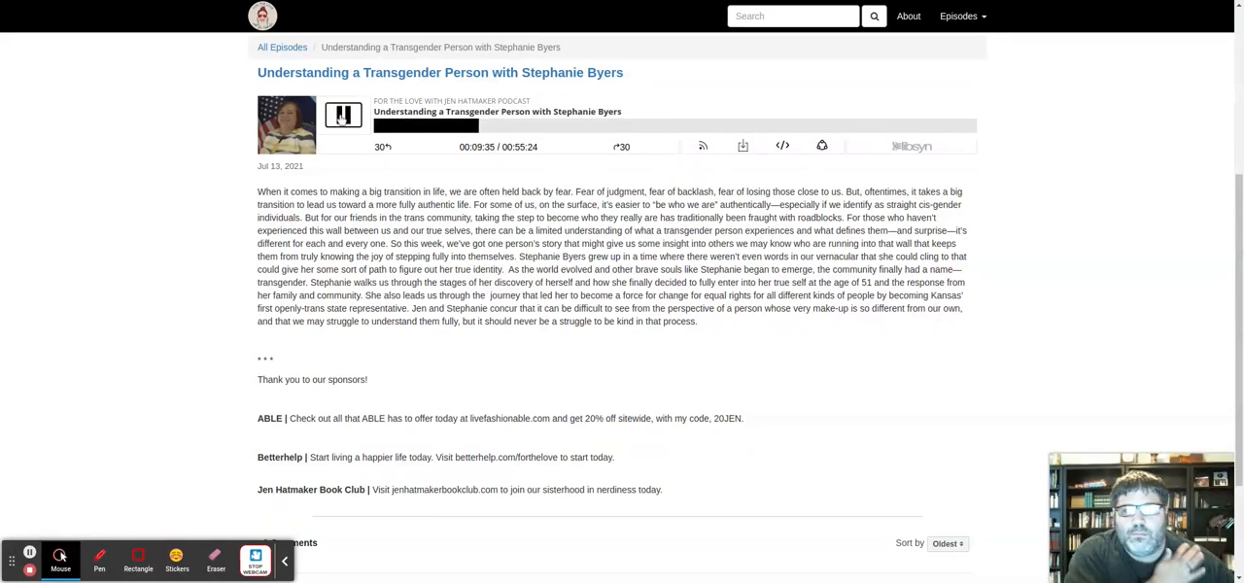
{"action": "left_click", "coordinate": [342, 115]}
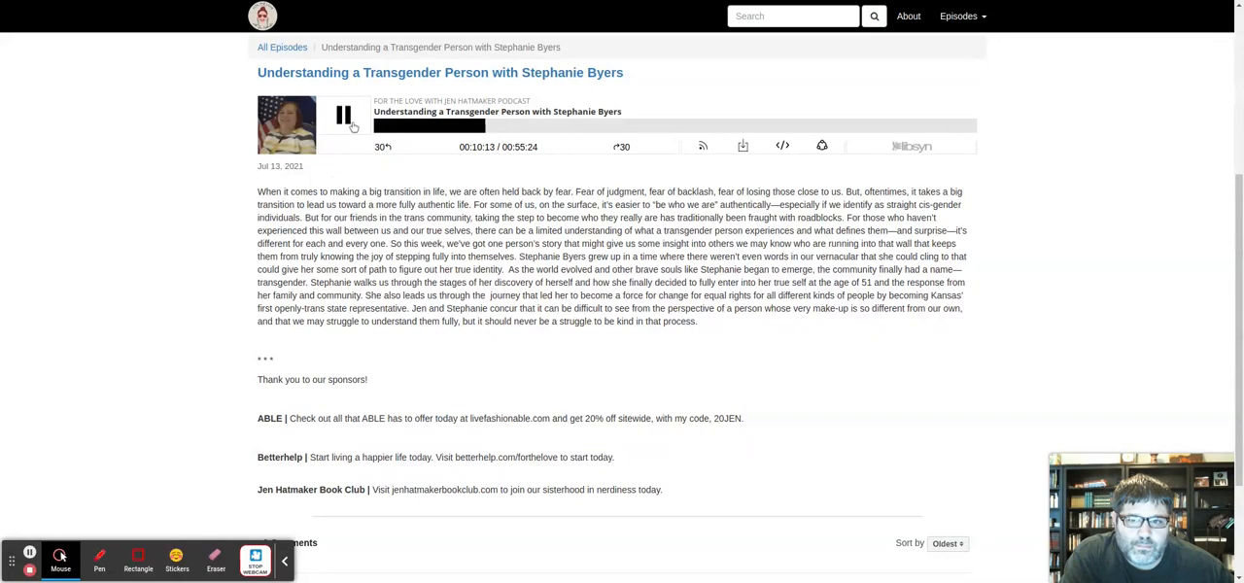
{"action": "left_click", "coordinate": [342, 117]}
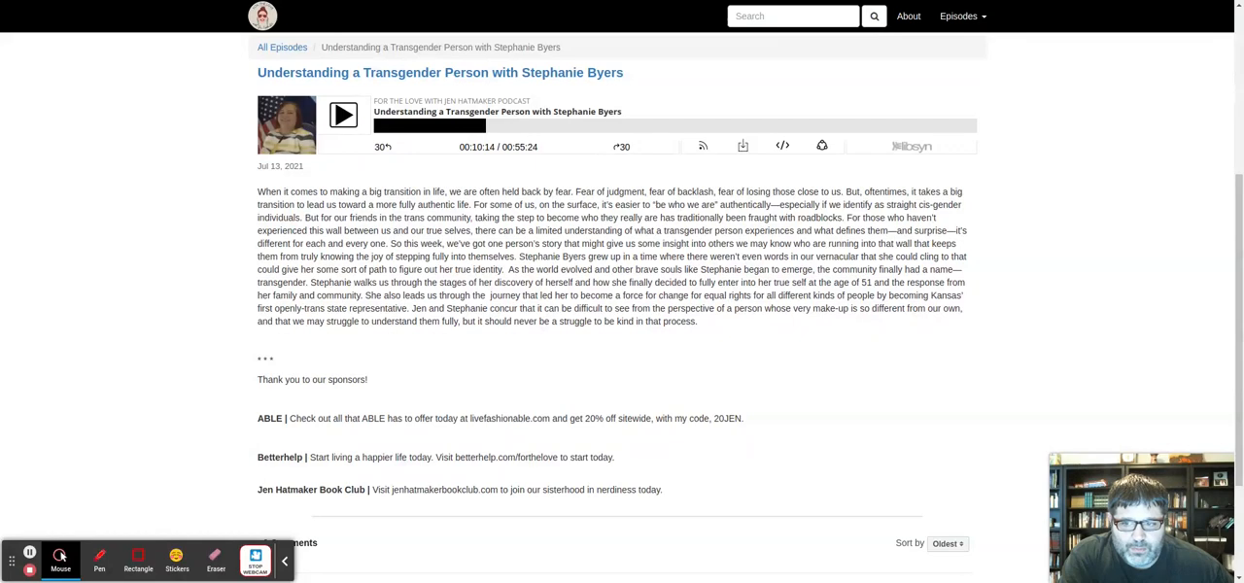
{"action": "mouse_move", "coordinate": [177, 274]}
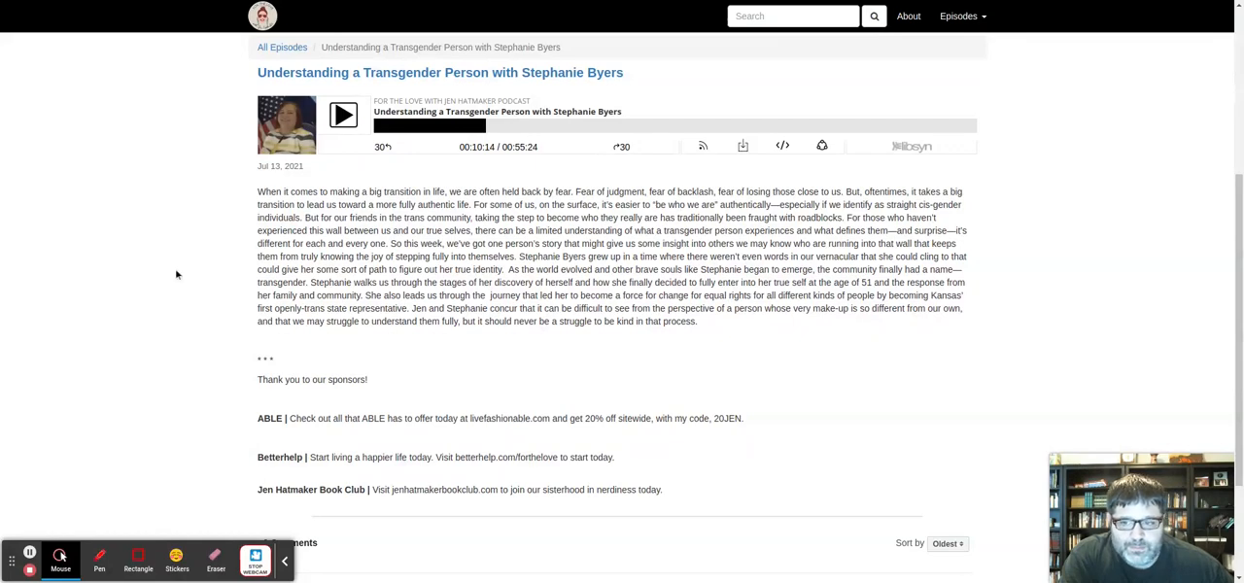
Resume the episode from 10:14 so it plays on past 10:20.
{"action": "left_click", "coordinate": [342, 114]}
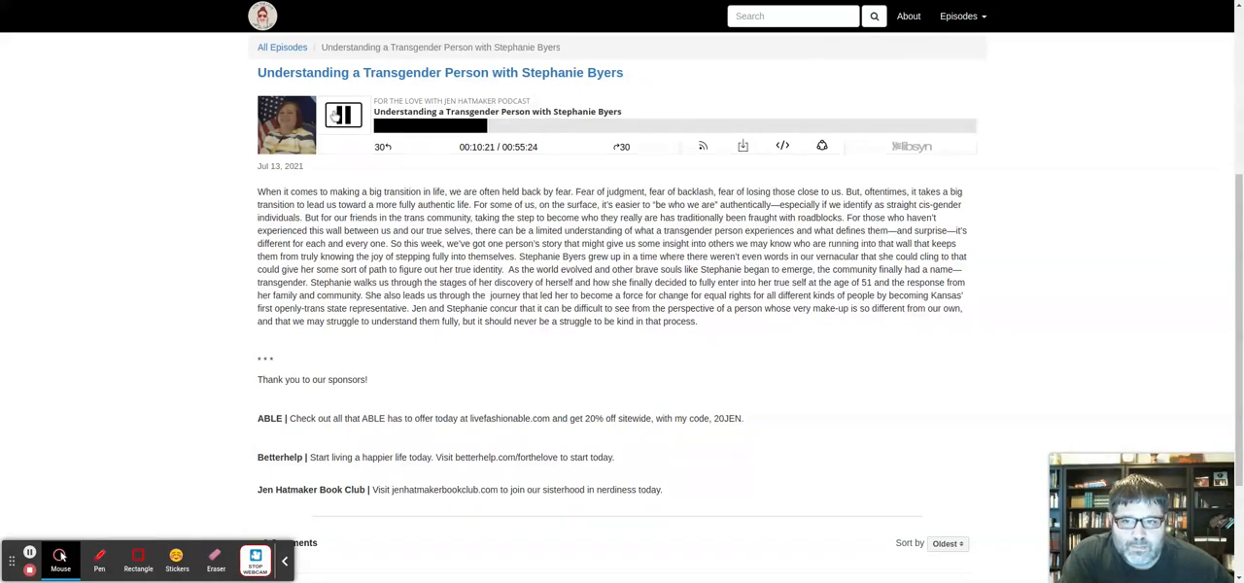
{"action": "left_click", "coordinate": [342, 115]}
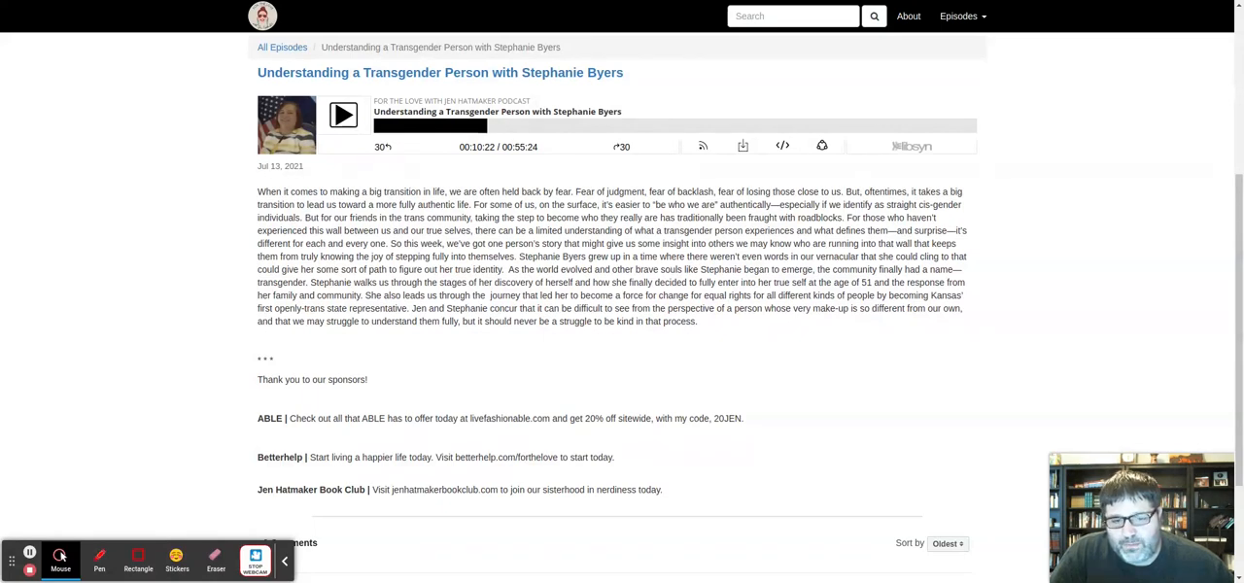
{"action": "mouse_move", "coordinate": [365, 92]}
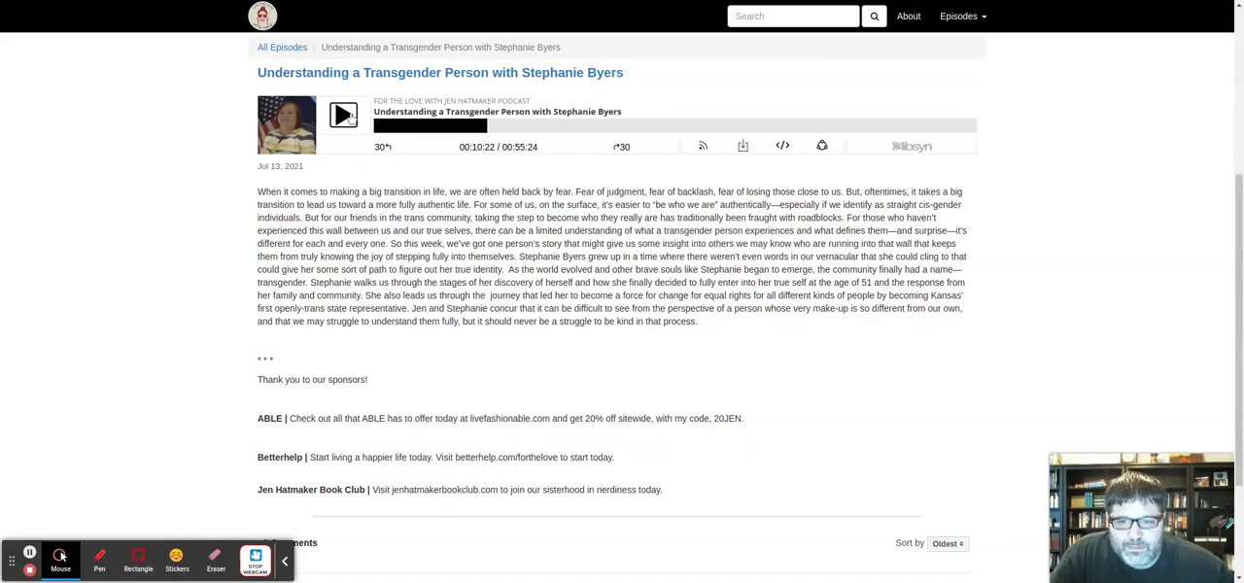
Briefly pause the episode around 11:16, then resume playback.
{"action": "left_click", "coordinate": [342, 114]}
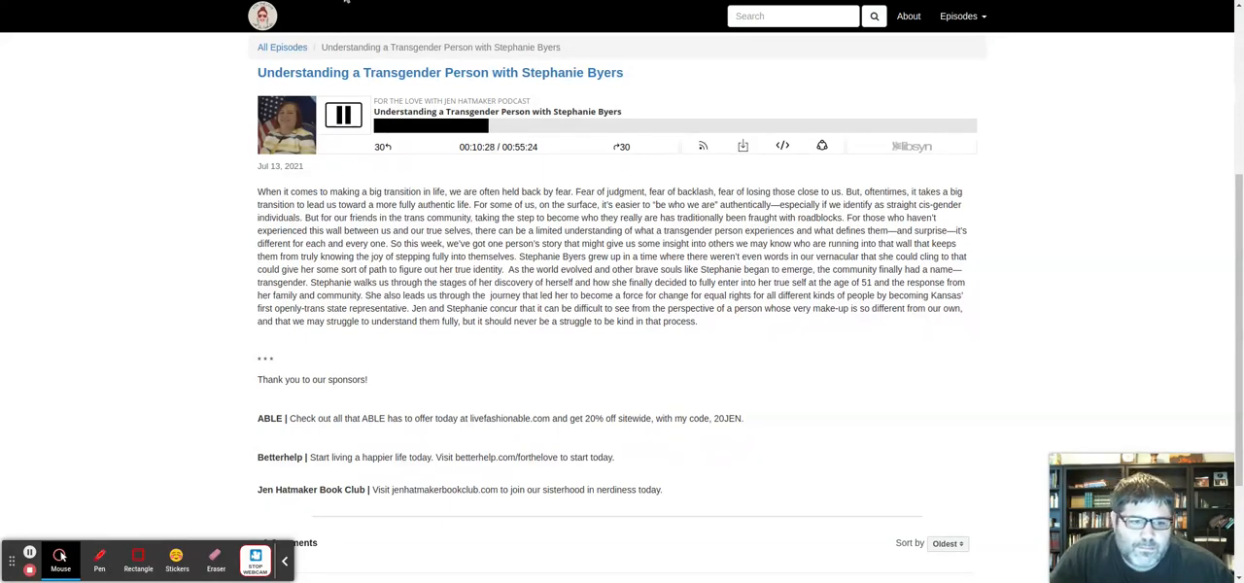
{"action": "left_click", "coordinate": [342, 114]}
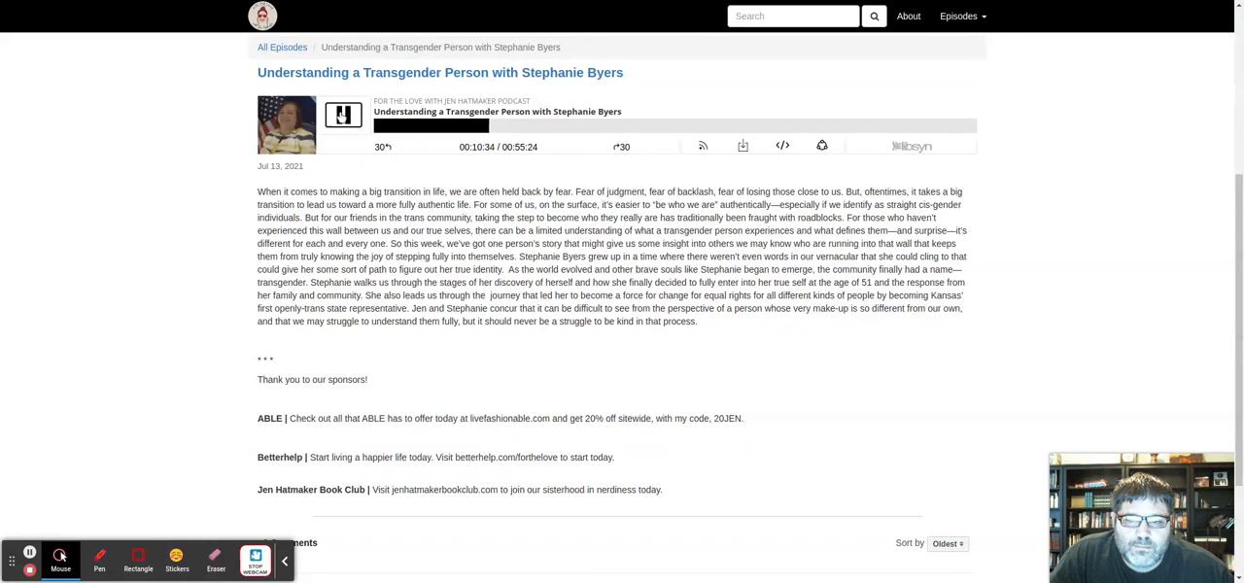
{"action": "left_click", "coordinate": [342, 115]}
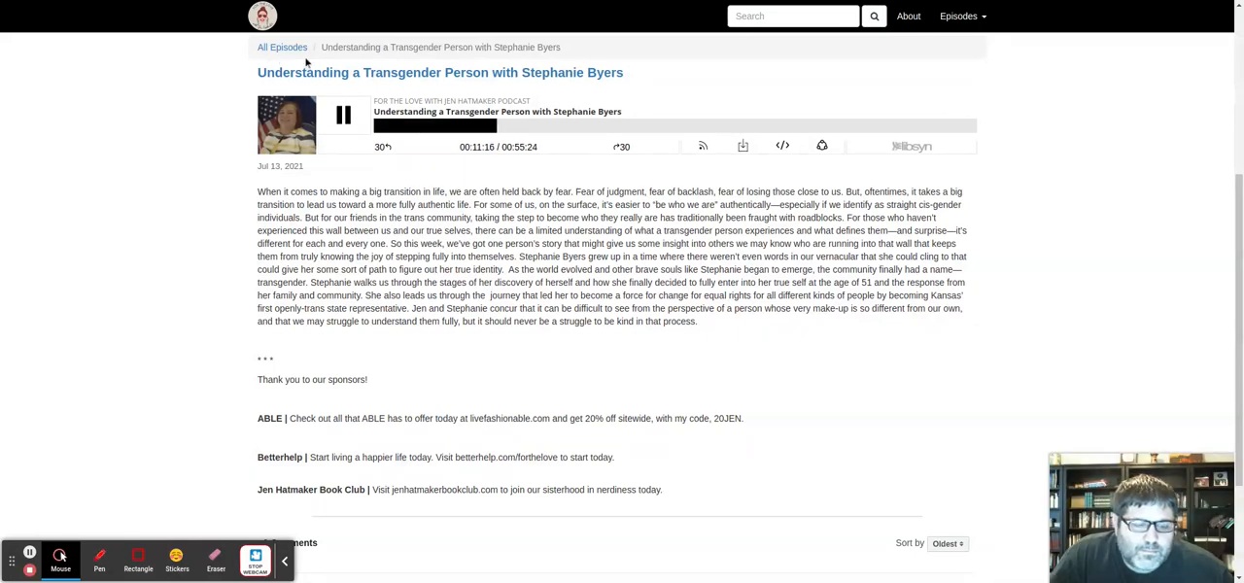
{"action": "mouse_move", "coordinate": [279, 71]}
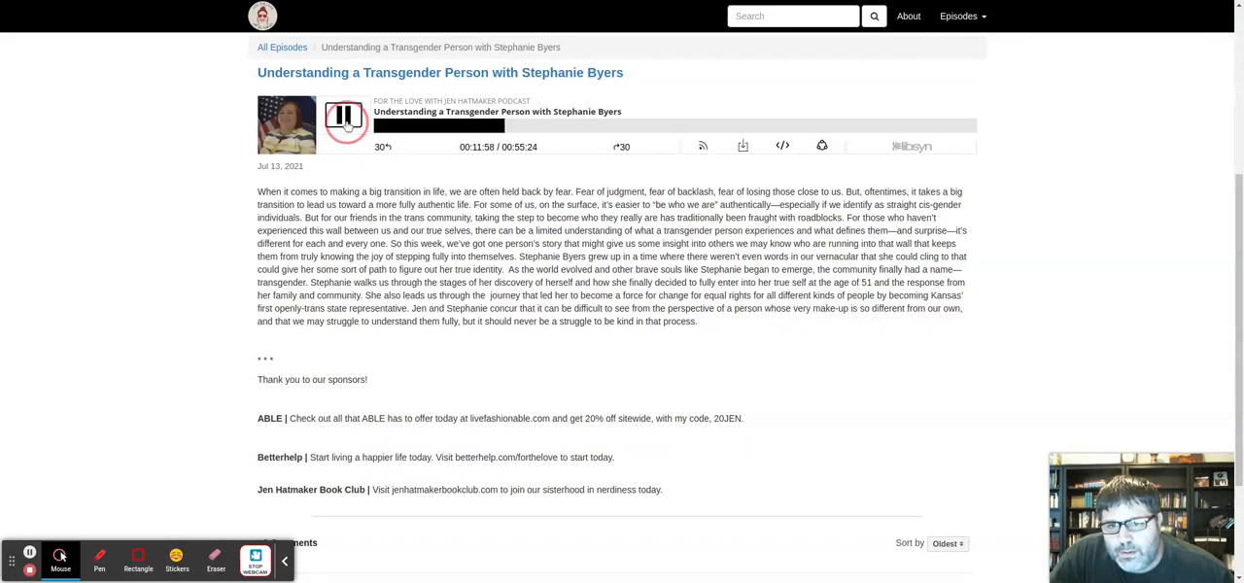
Pause the episode at 11:56 of 55:24 for commentary.
{"action": "left_click", "coordinate": [342, 116]}
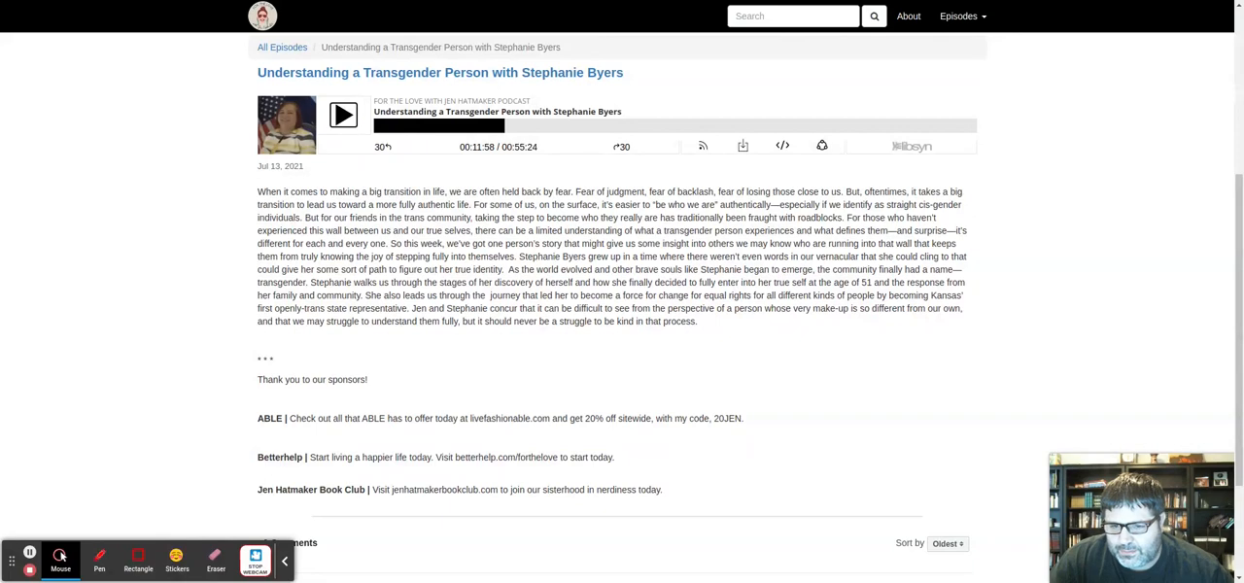
Resume the episode so it plays on toward 12:21.
{"action": "left_click", "coordinate": [342, 115]}
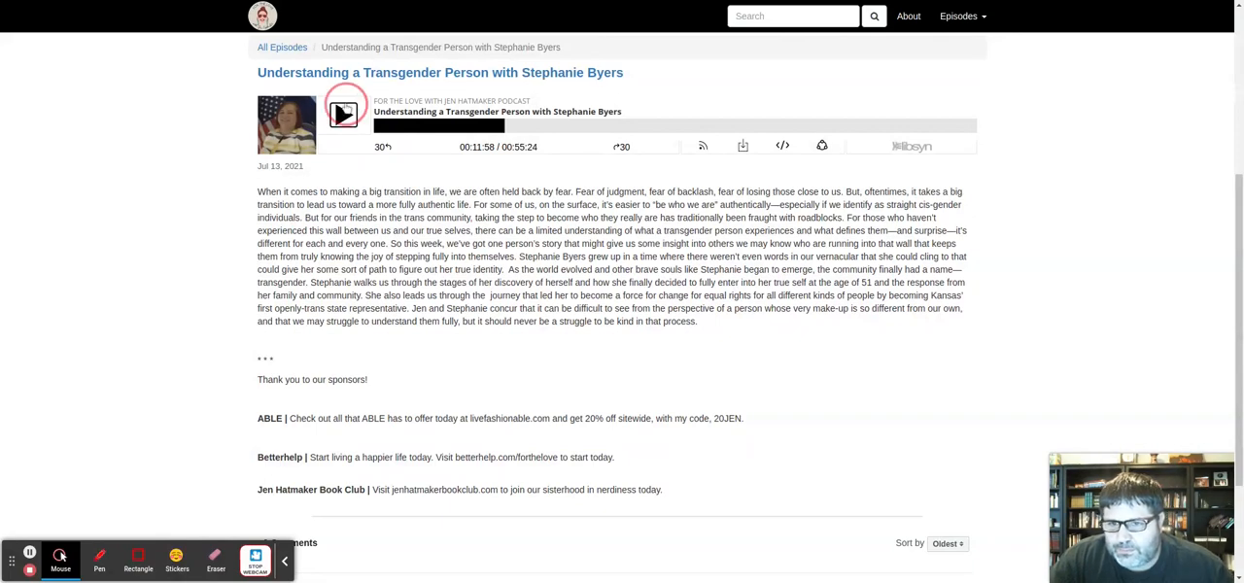
{"action": "left_click", "coordinate": [342, 115]}
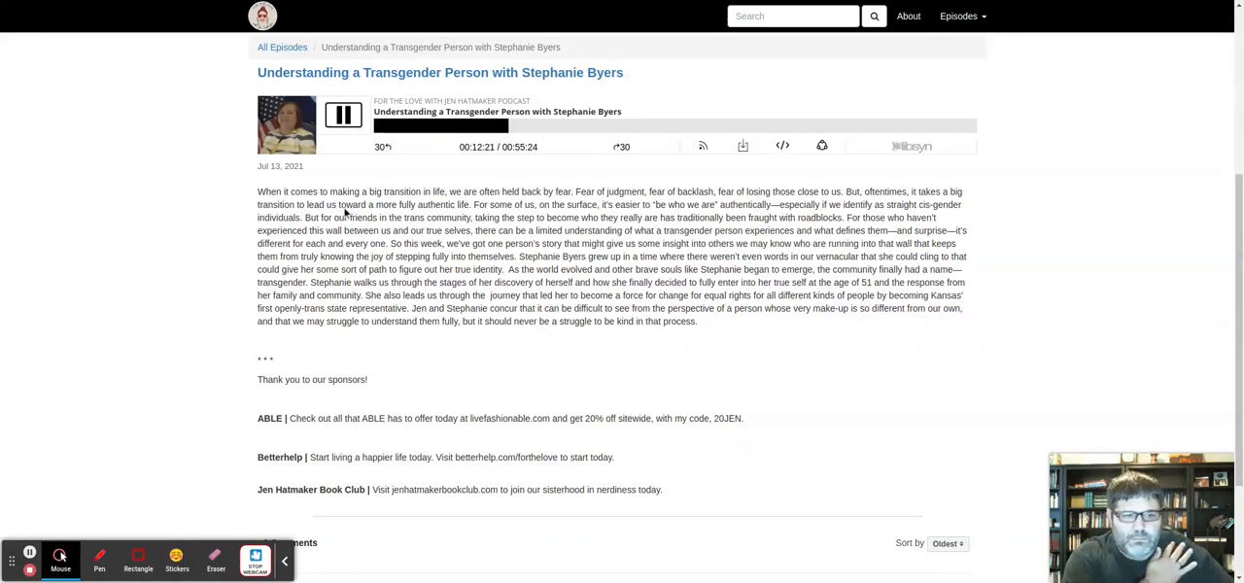
Pause the episode at 12:23 of 55:24 for commentary.
{"action": "left_click", "coordinate": [342, 115]}
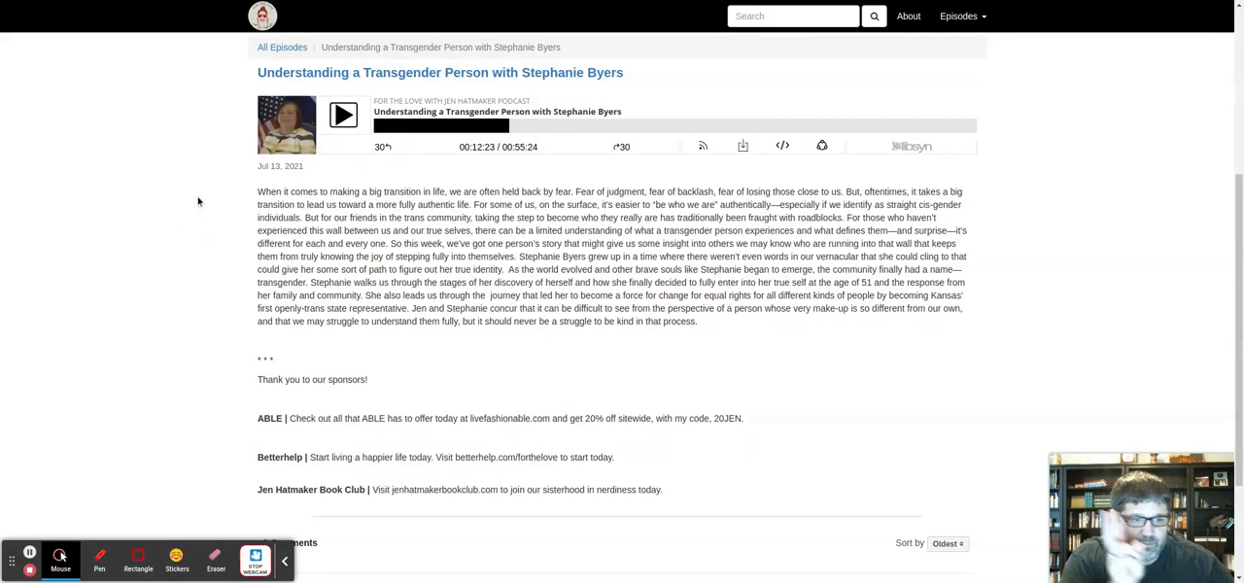
{"action": "mouse_move", "coordinate": [208, 214]}
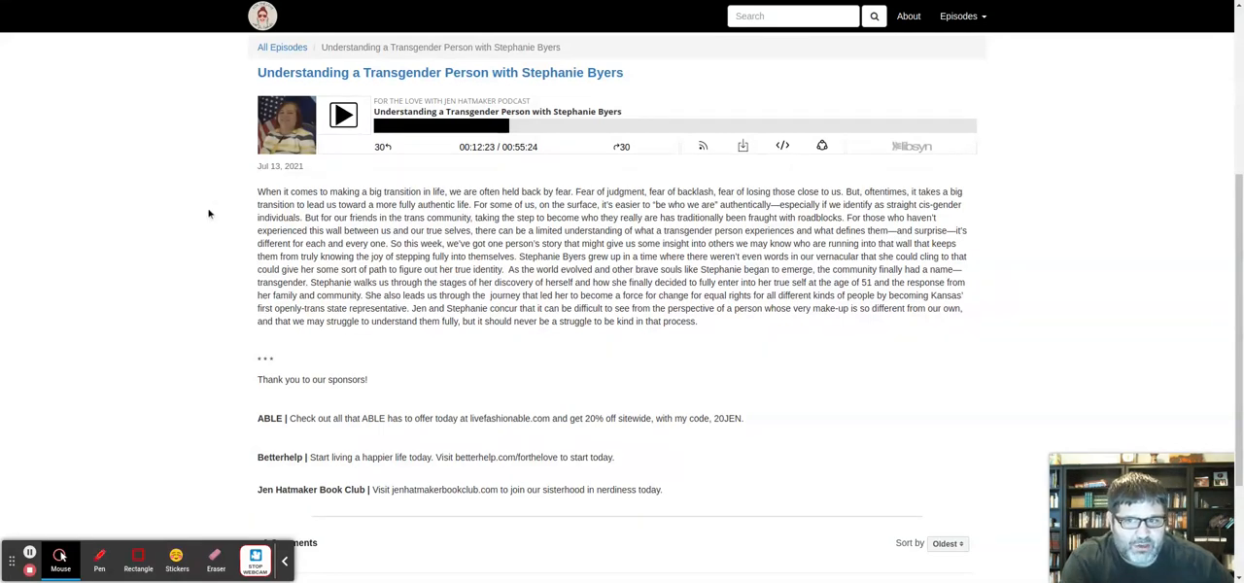
{"action": "mouse_move", "coordinate": [195, 245]}
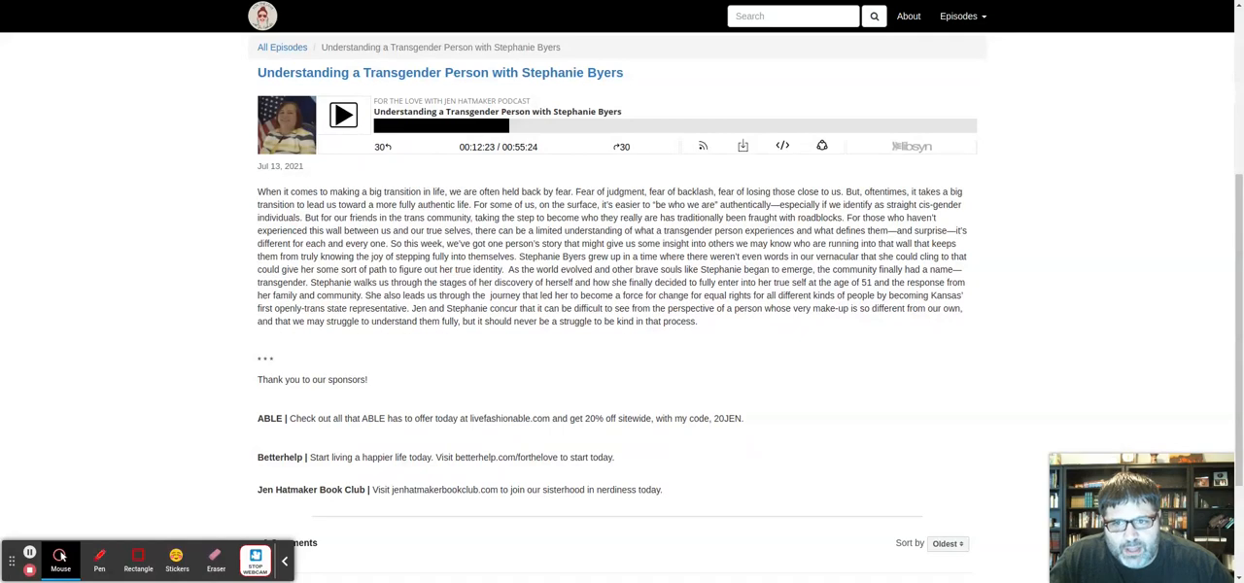
Resume playback of the Stephanie Byers episode and let it run to about 14:14 of 55:24.
{"action": "left_click", "coordinate": [342, 115]}
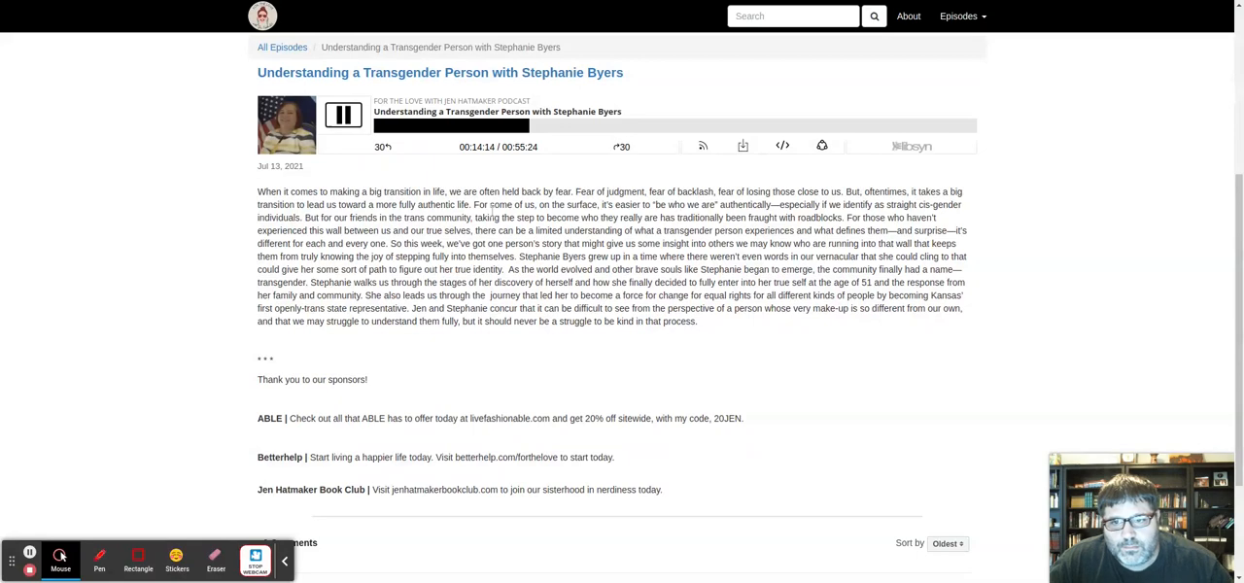
Pause the episode at 14:14 for commentary, then resume playback from 14:14.
{"action": "left_click", "coordinate": [342, 115]}
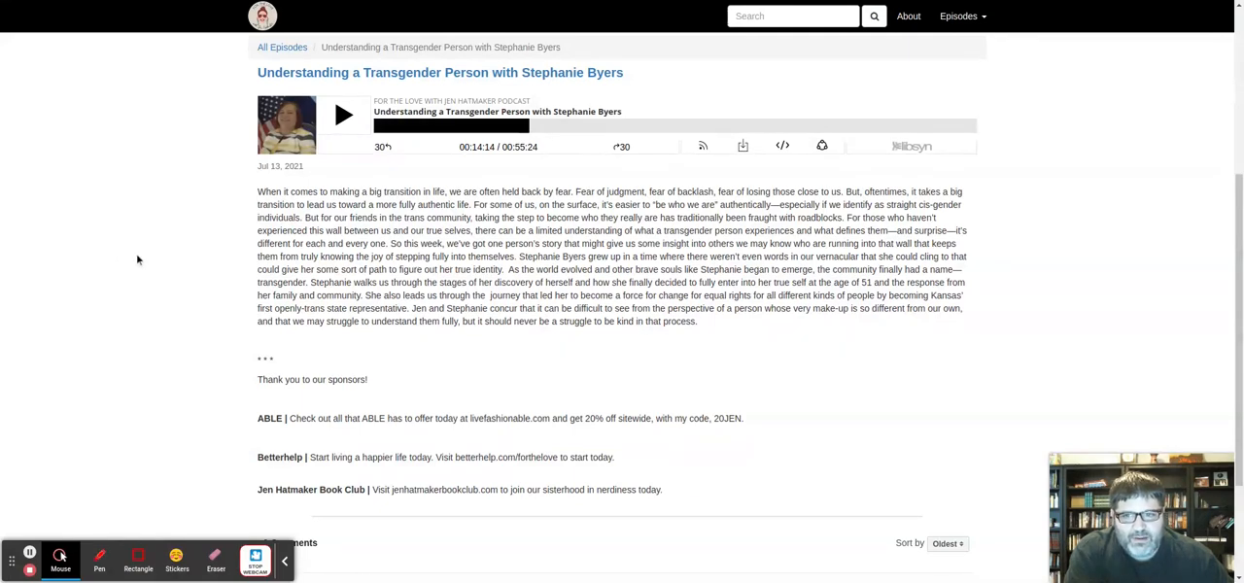
{"action": "mouse_move", "coordinate": [126, 251]}
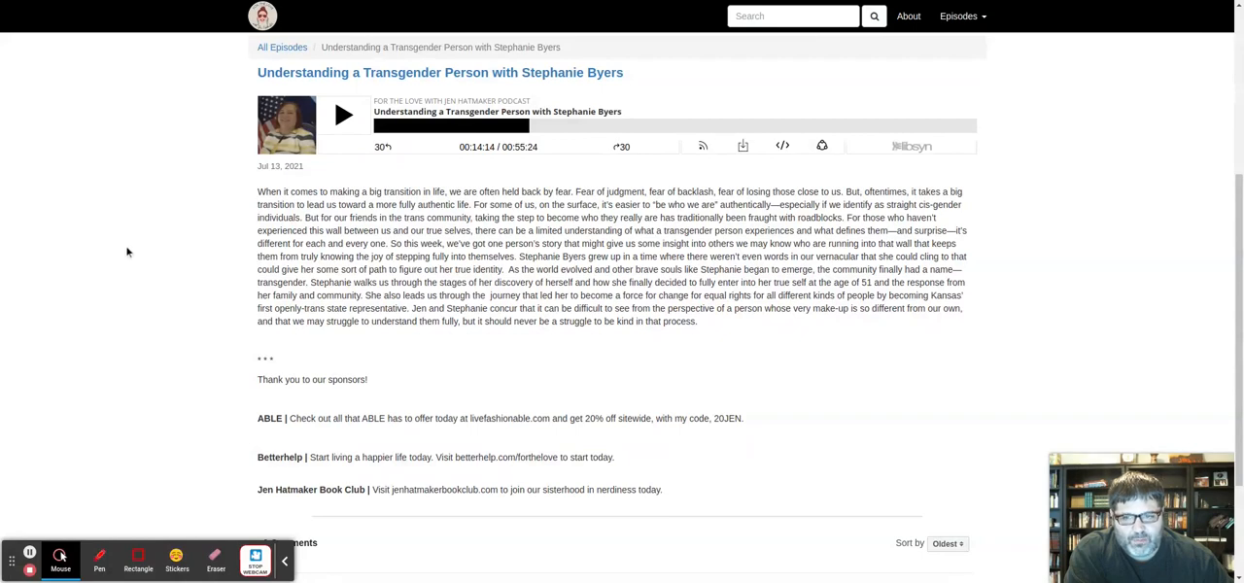
{"action": "mouse_move", "coordinate": [144, 244]}
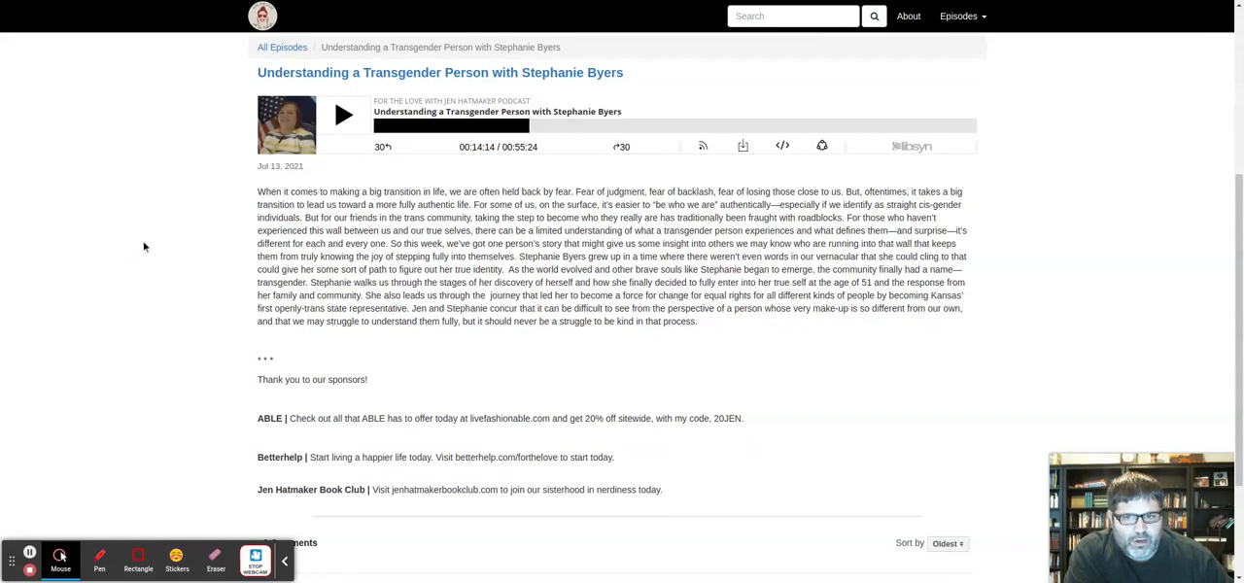
{"action": "mouse_move", "coordinate": [196, 241]}
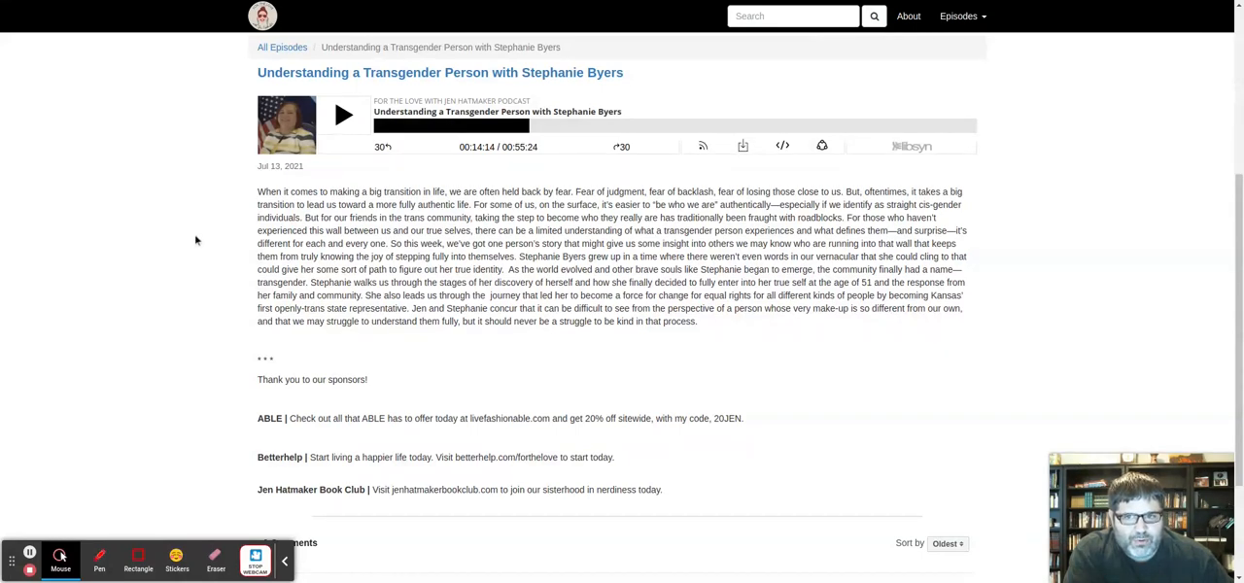
{"action": "mouse_move", "coordinate": [237, 233]}
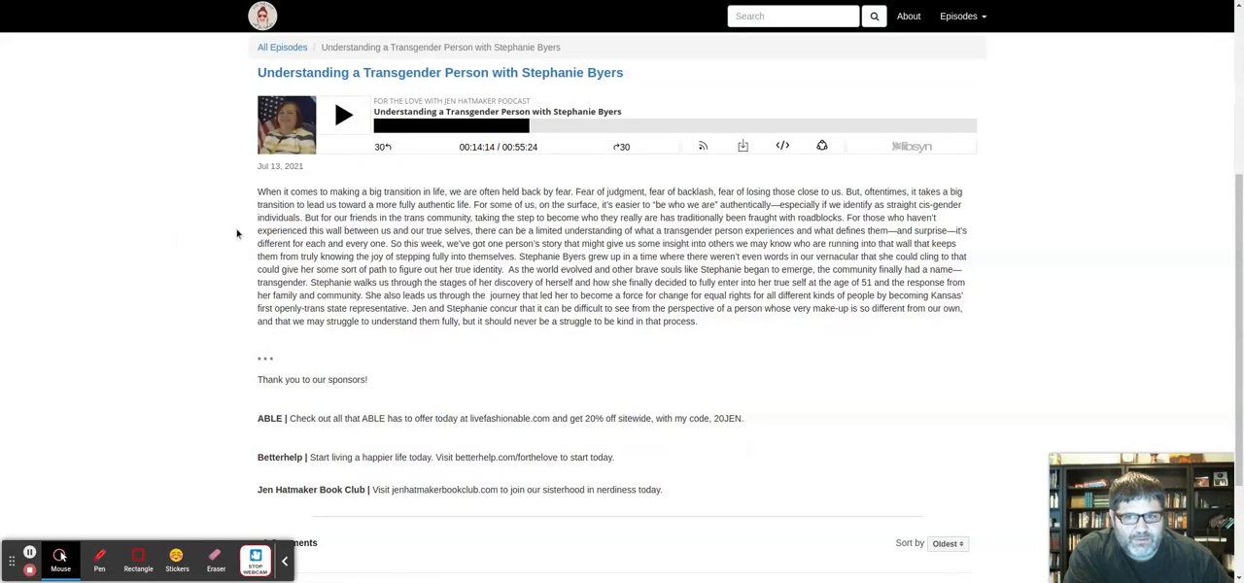
{"action": "mouse_move", "coordinate": [342, 115]}
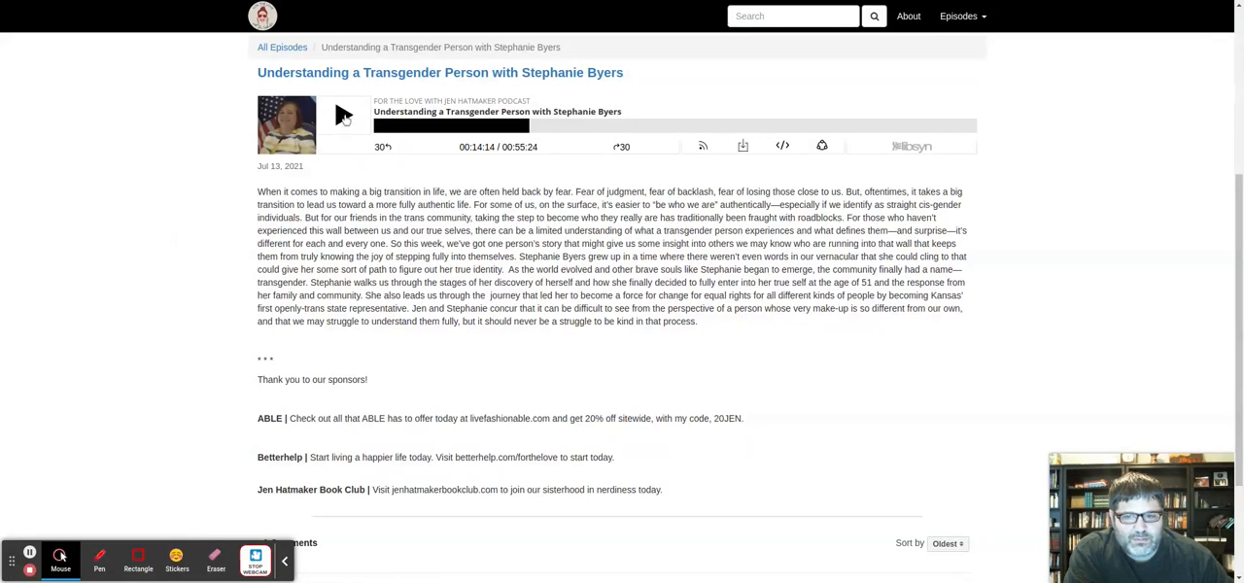
{"action": "left_click", "coordinate": [342, 114]}
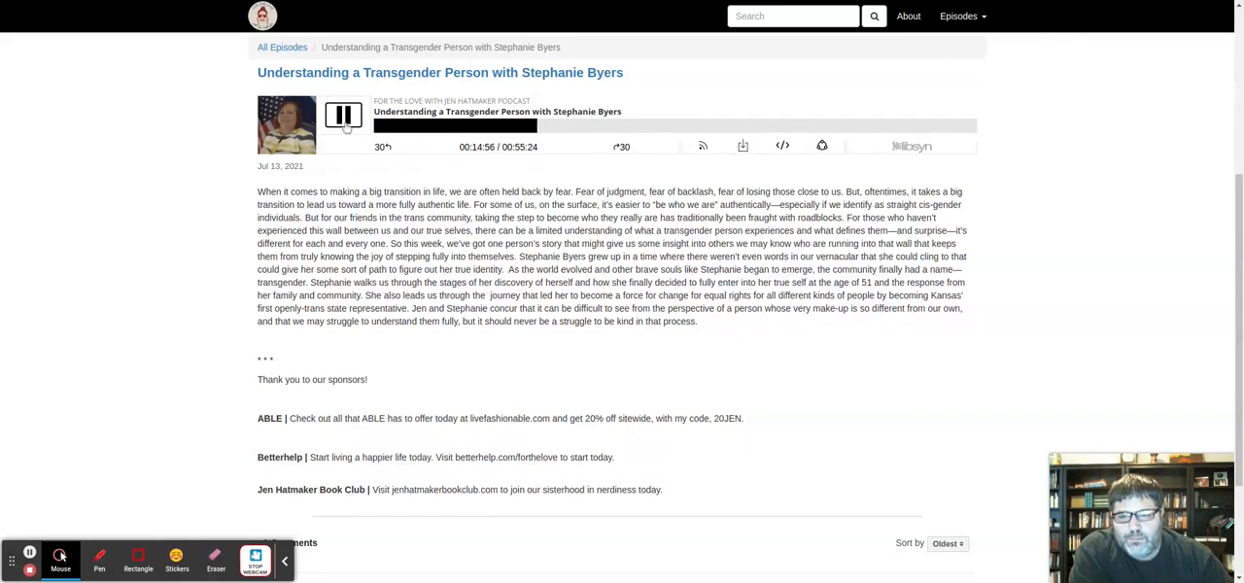
Pause the episode again at 14:58 of 55:24 for commentary.
{"action": "left_click", "coordinate": [342, 115]}
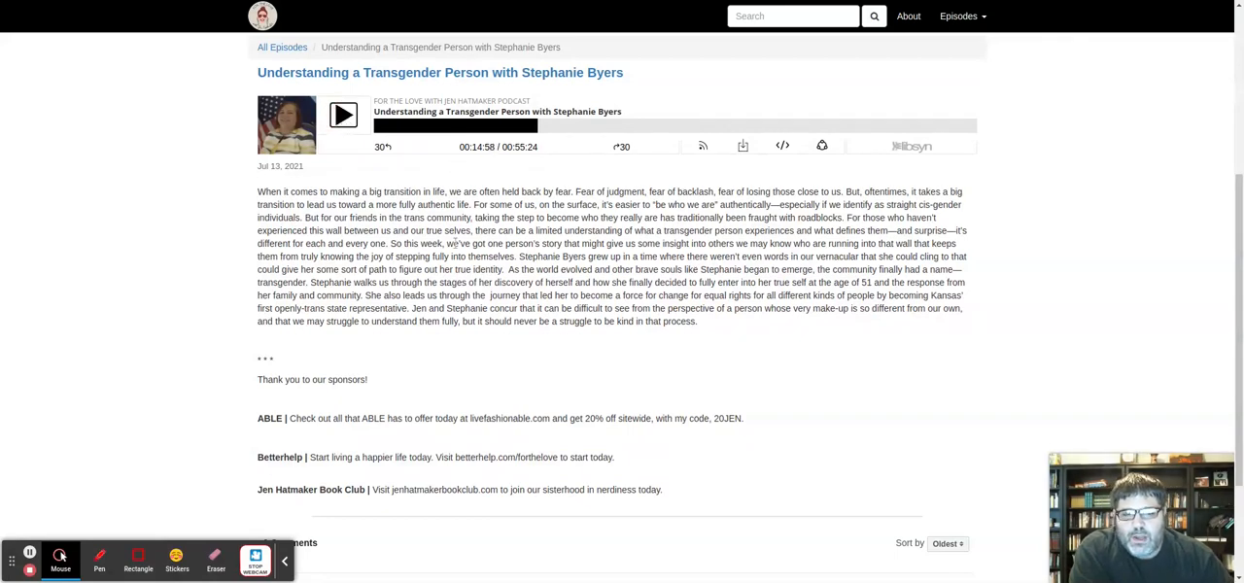